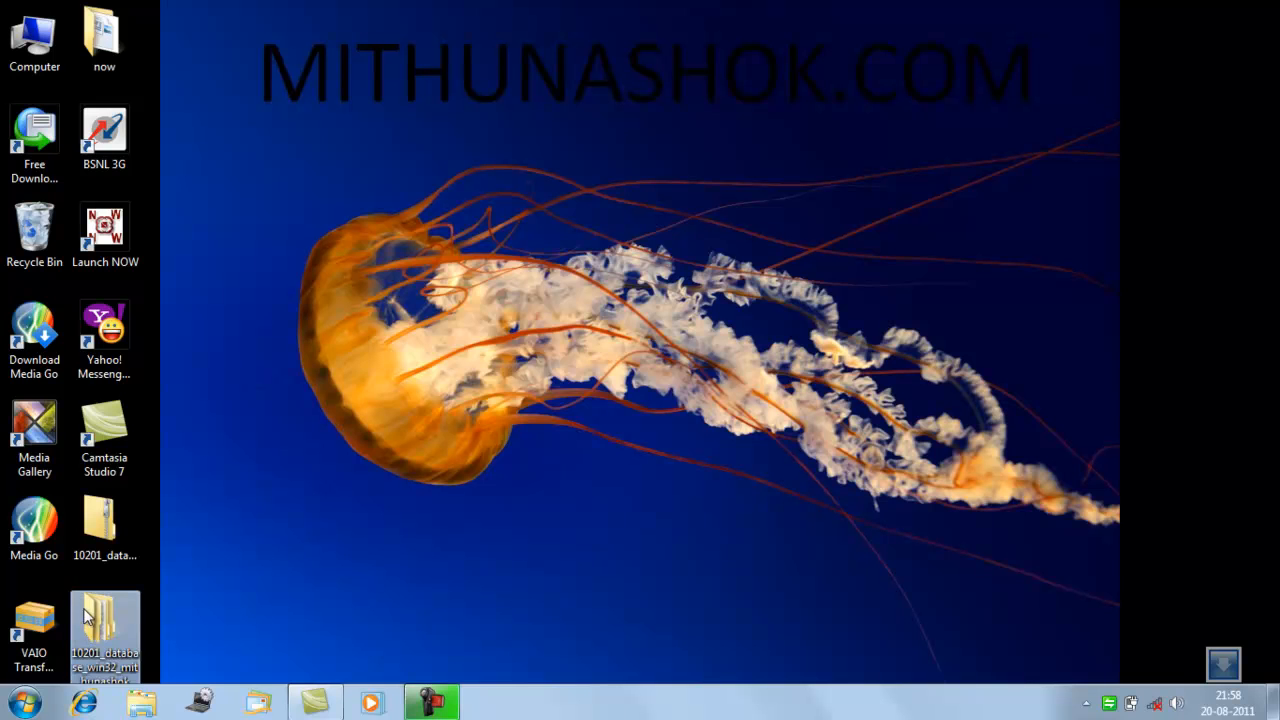
{"action": "mouse_move", "coordinate": [105, 630]}
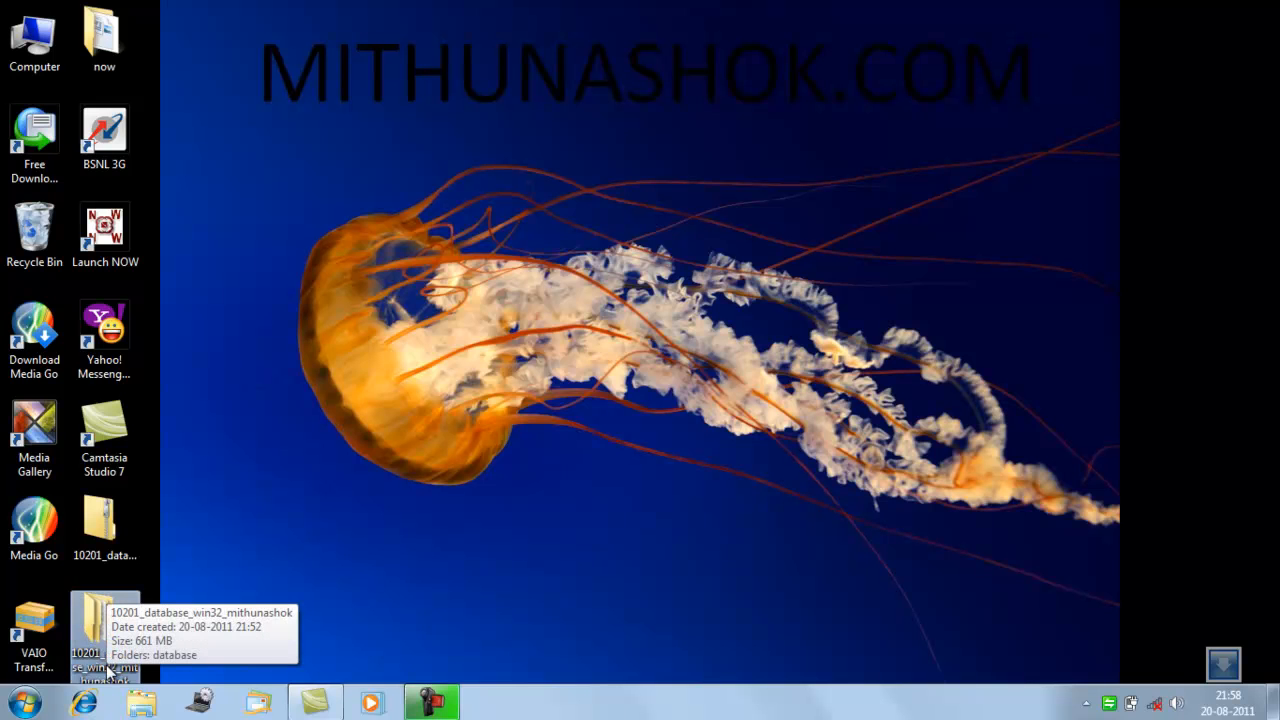
Step: Open the 10201_database_win32 folder on the desktop
{"action": "left_click", "coordinate": [34, 35]}
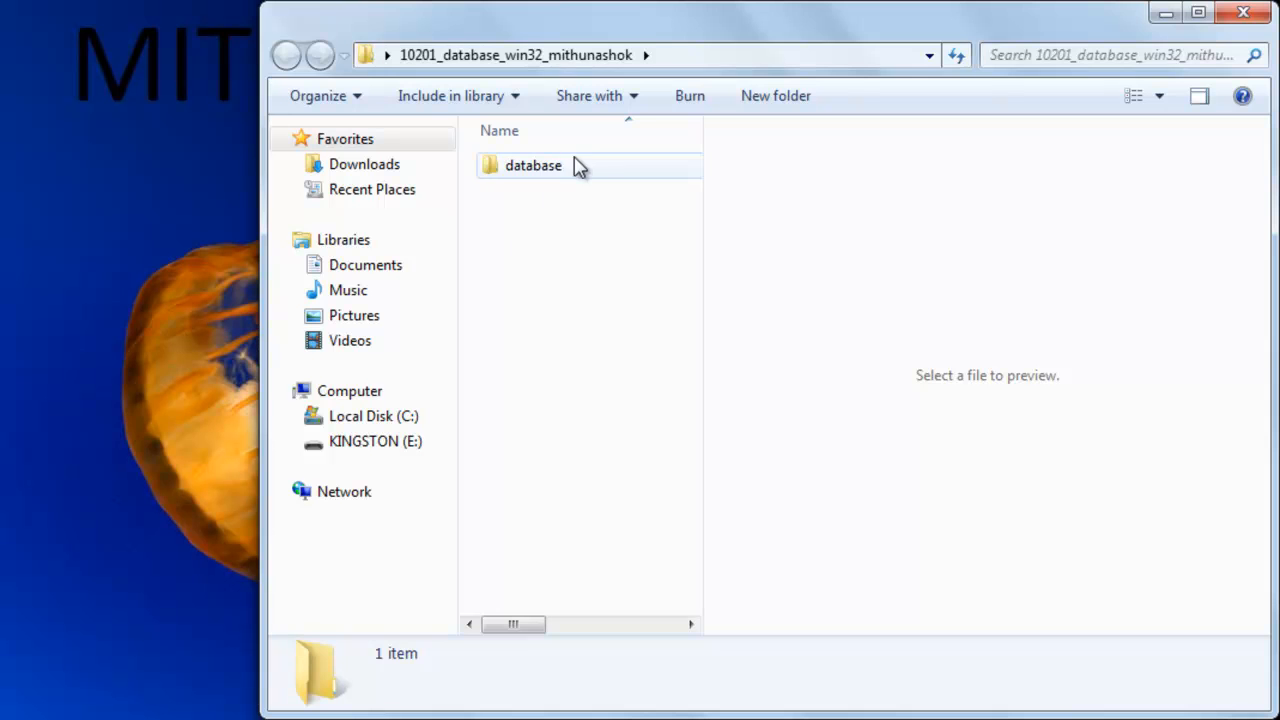
Step: Open the database subfolder and launch setup.exe
{"action": "double_click", "coordinate": [533, 165]}
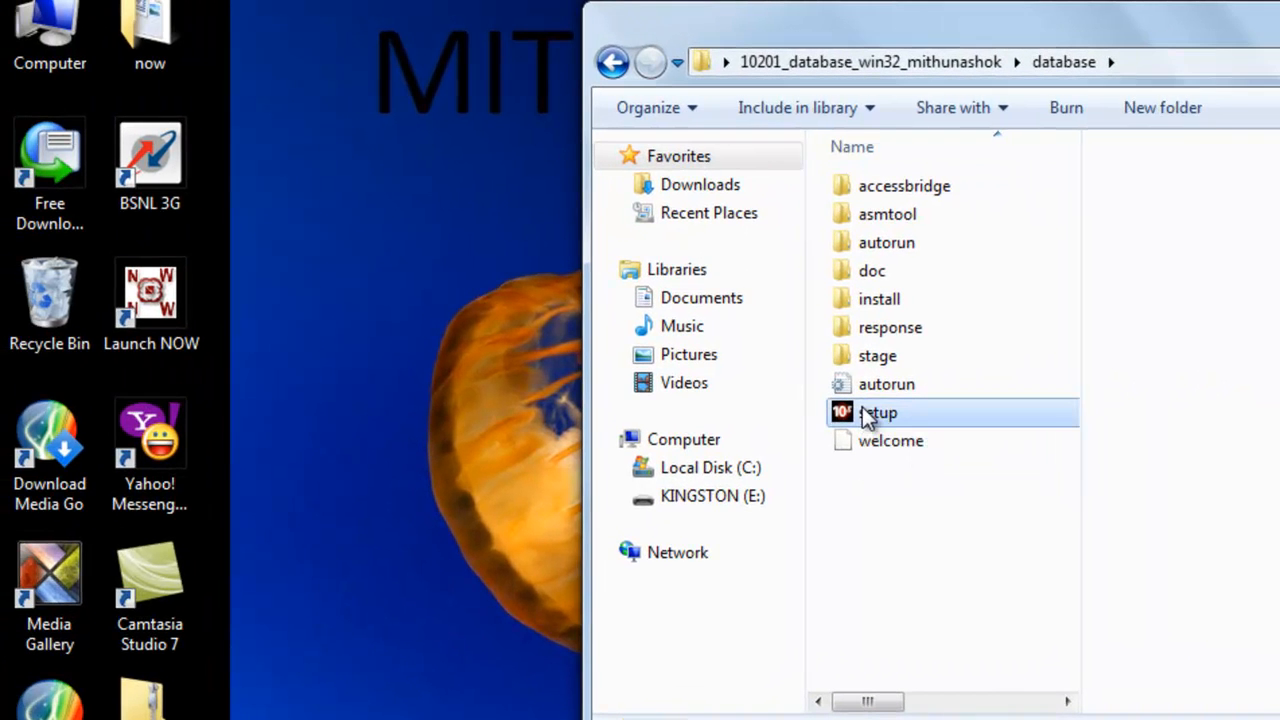
{"action": "double_click", "coordinate": [876, 412]}
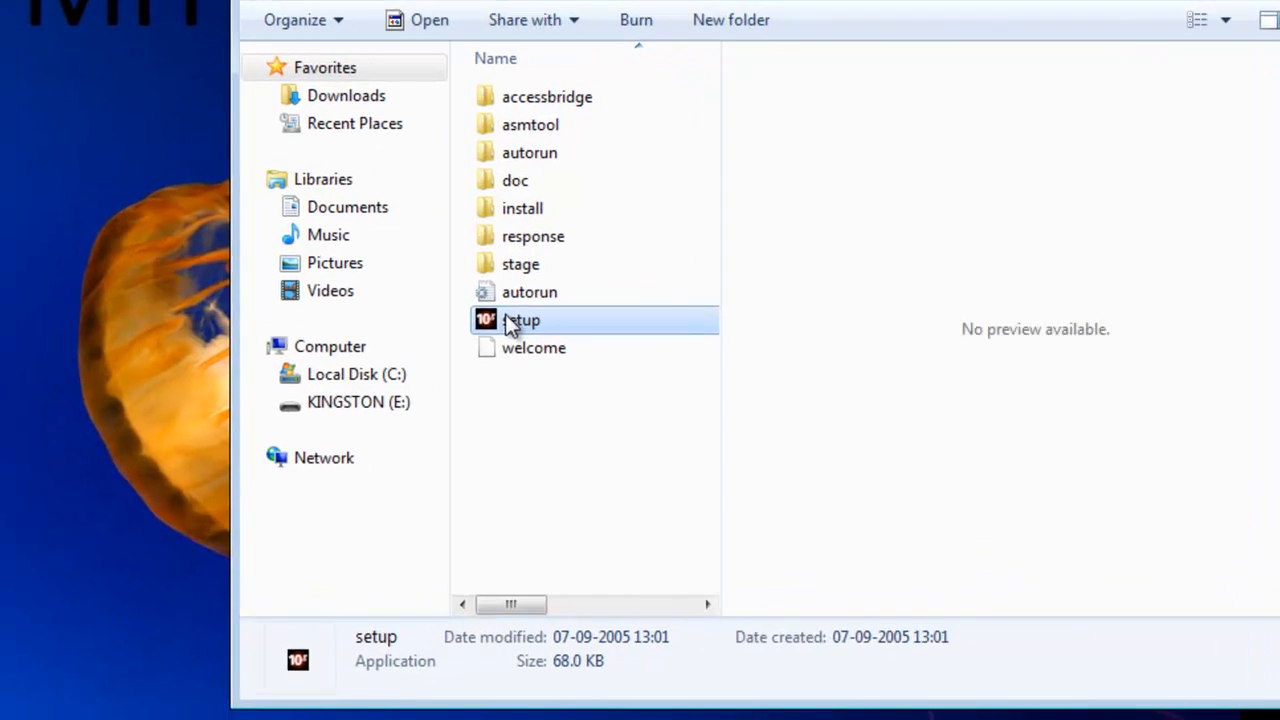
Step: Enter the starter database password, clear the mismatch error, and continue
{"action": "double_click", "coordinate": [520, 320]}
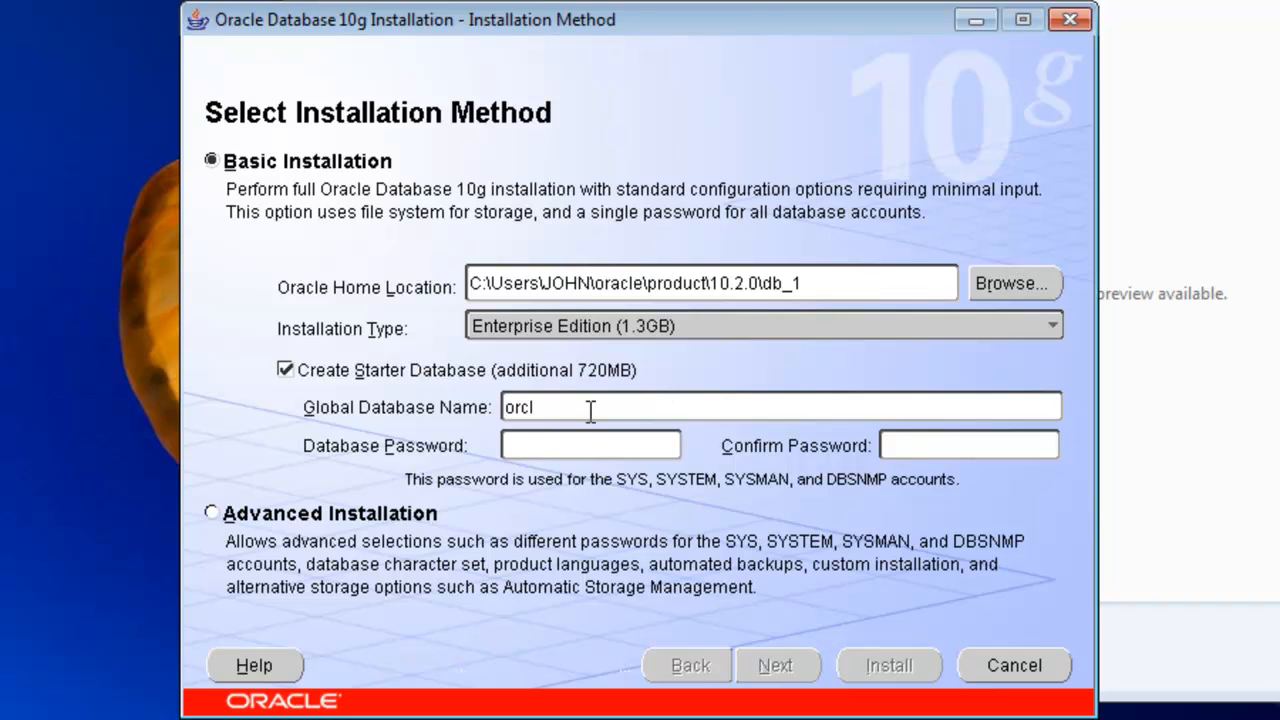
{"action": "type", "text": "******"}
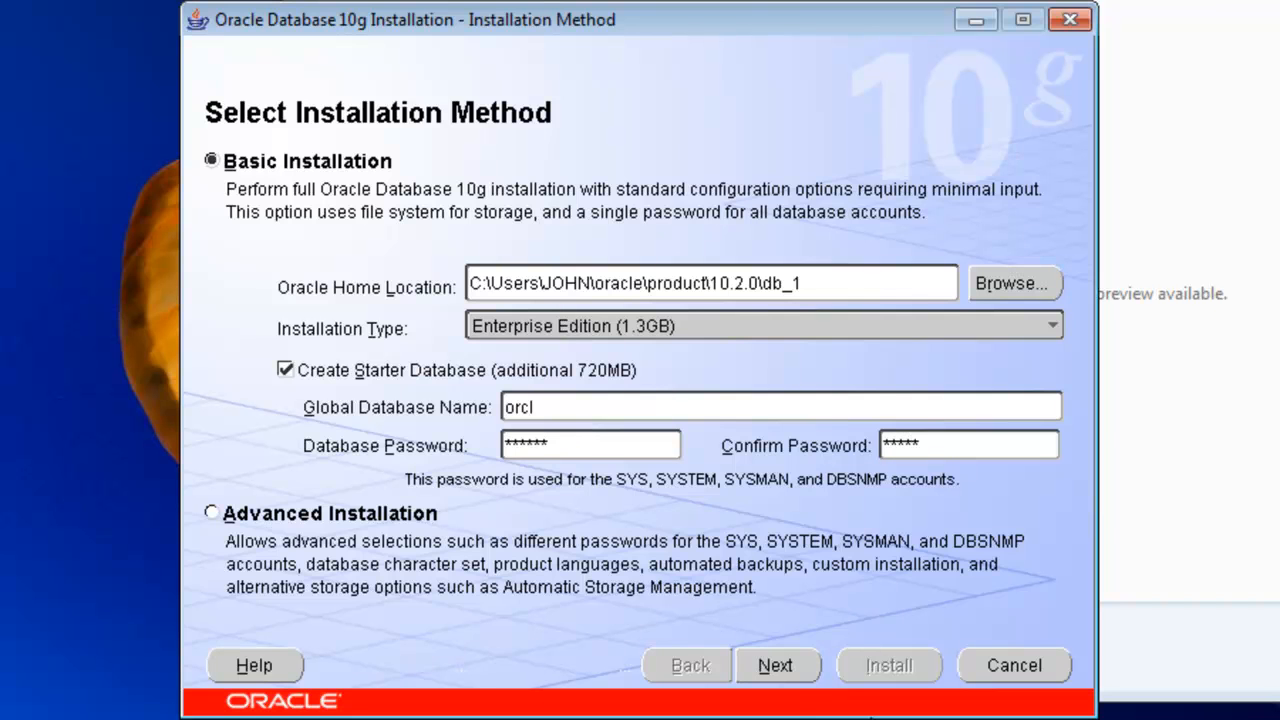
{"action": "left_click", "coordinate": [776, 665]}
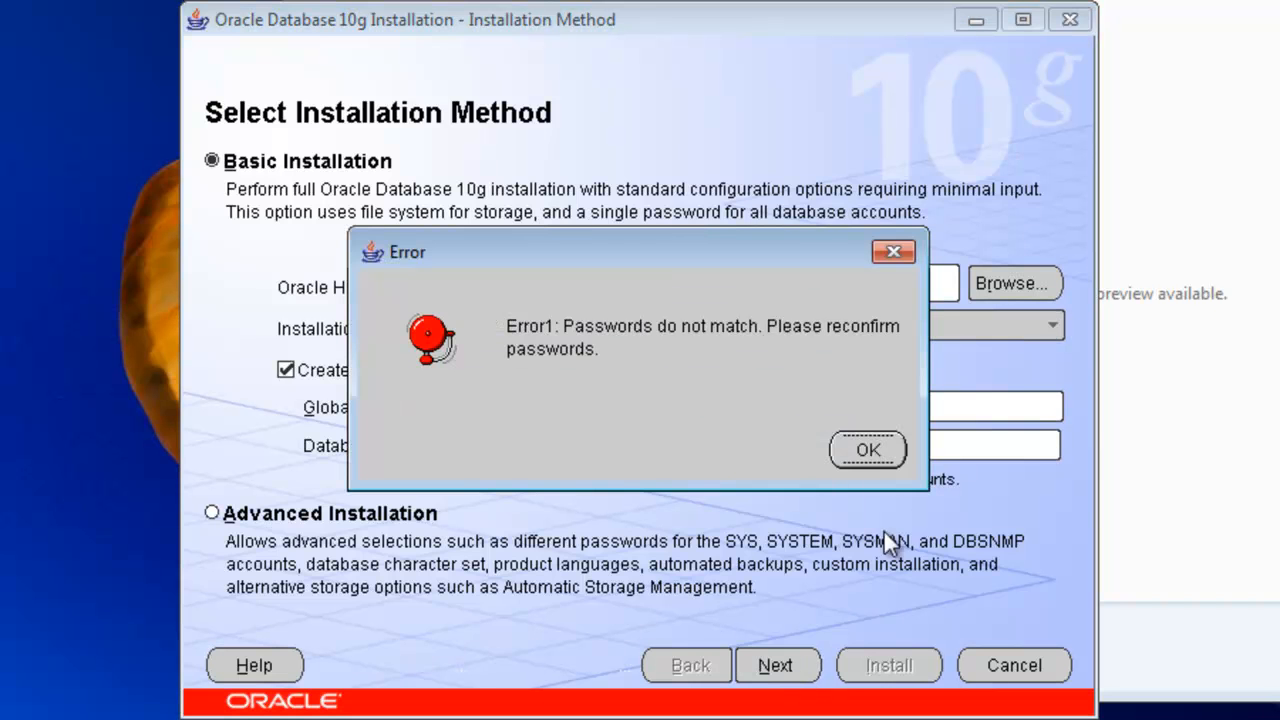
{"action": "left_click", "coordinate": [866, 449]}
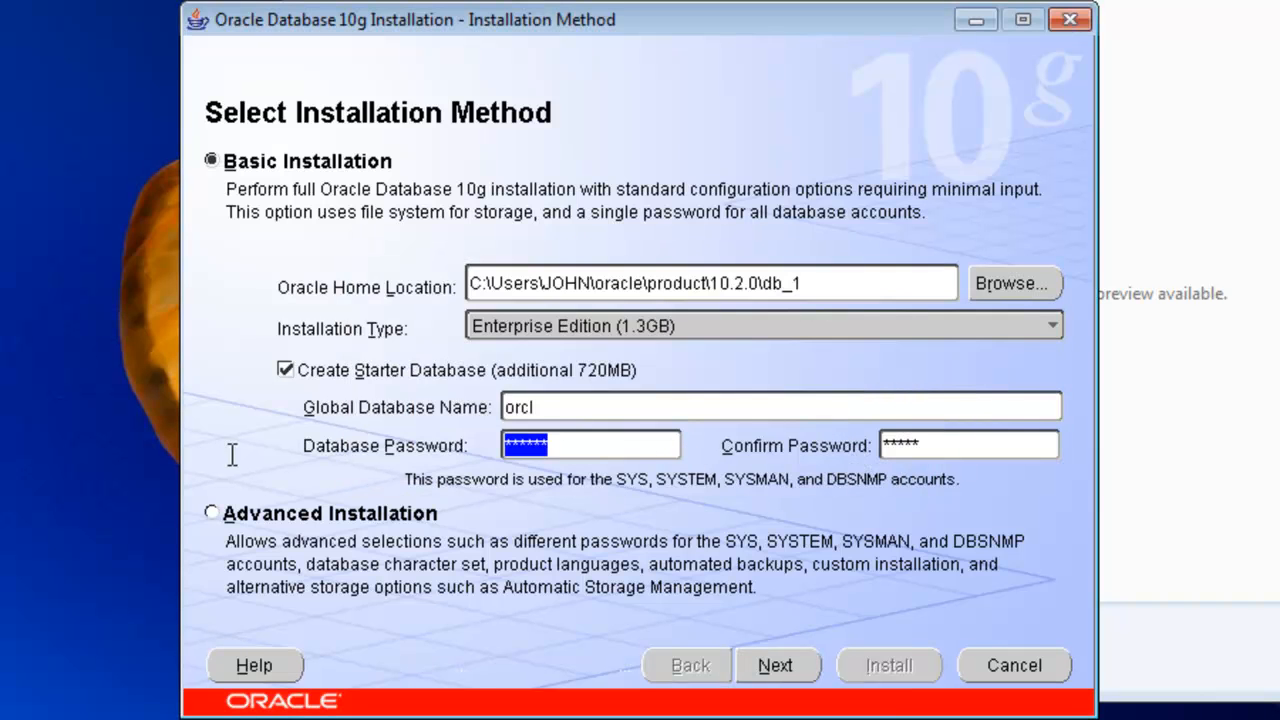
{"action": "left_click", "coordinate": [968, 444]}
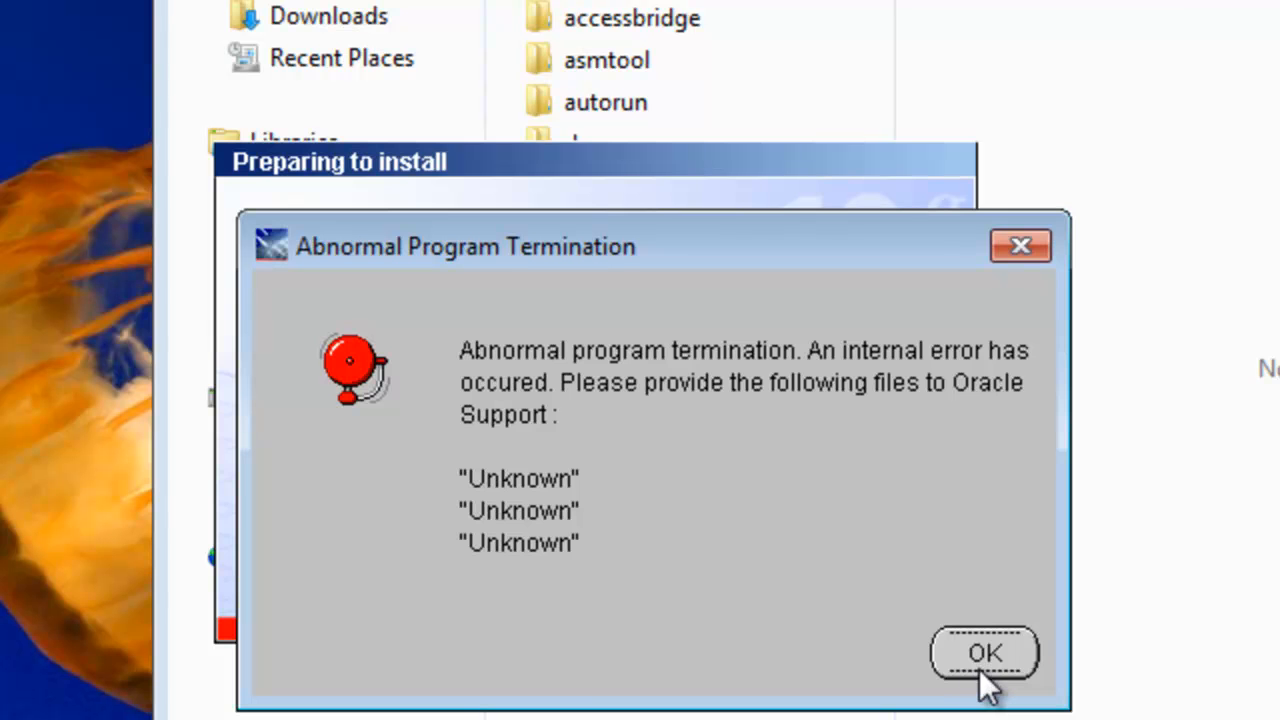
Step: Dismiss the abnormal termination error and the compatibility assistant message
{"action": "left_click", "coordinate": [984, 652]}
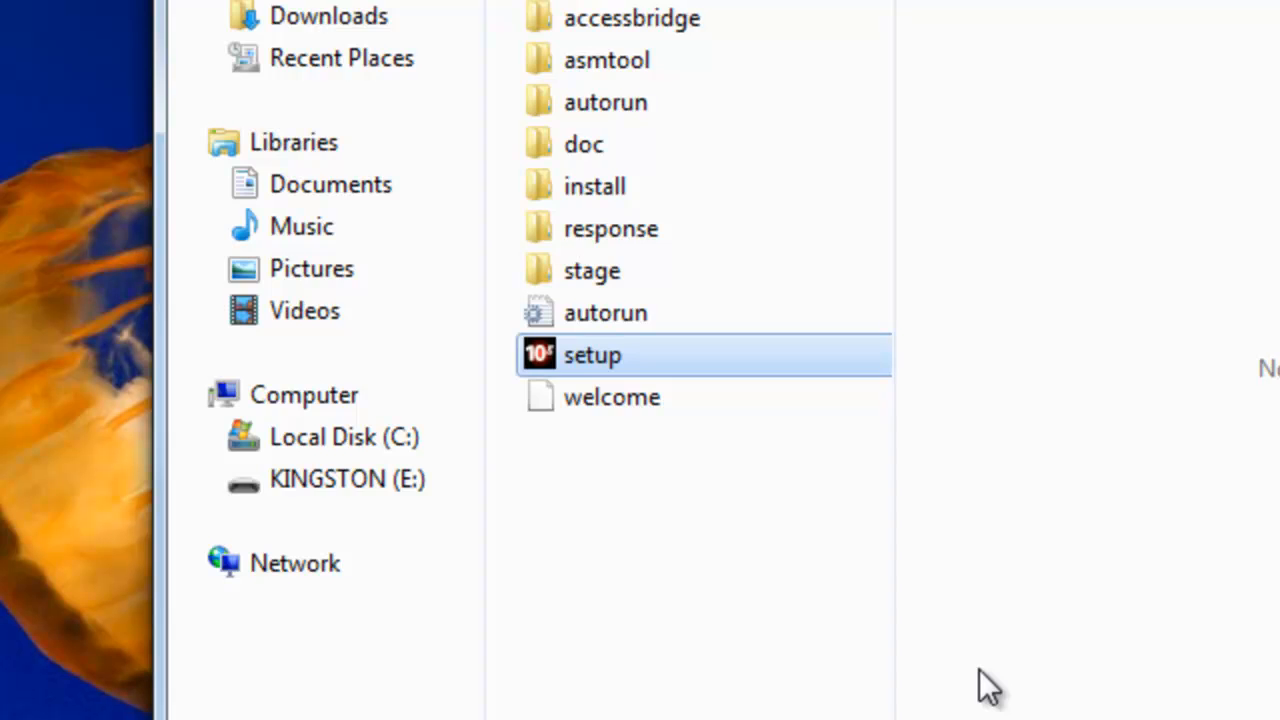
{"action": "double_click", "coordinate": [592, 355]}
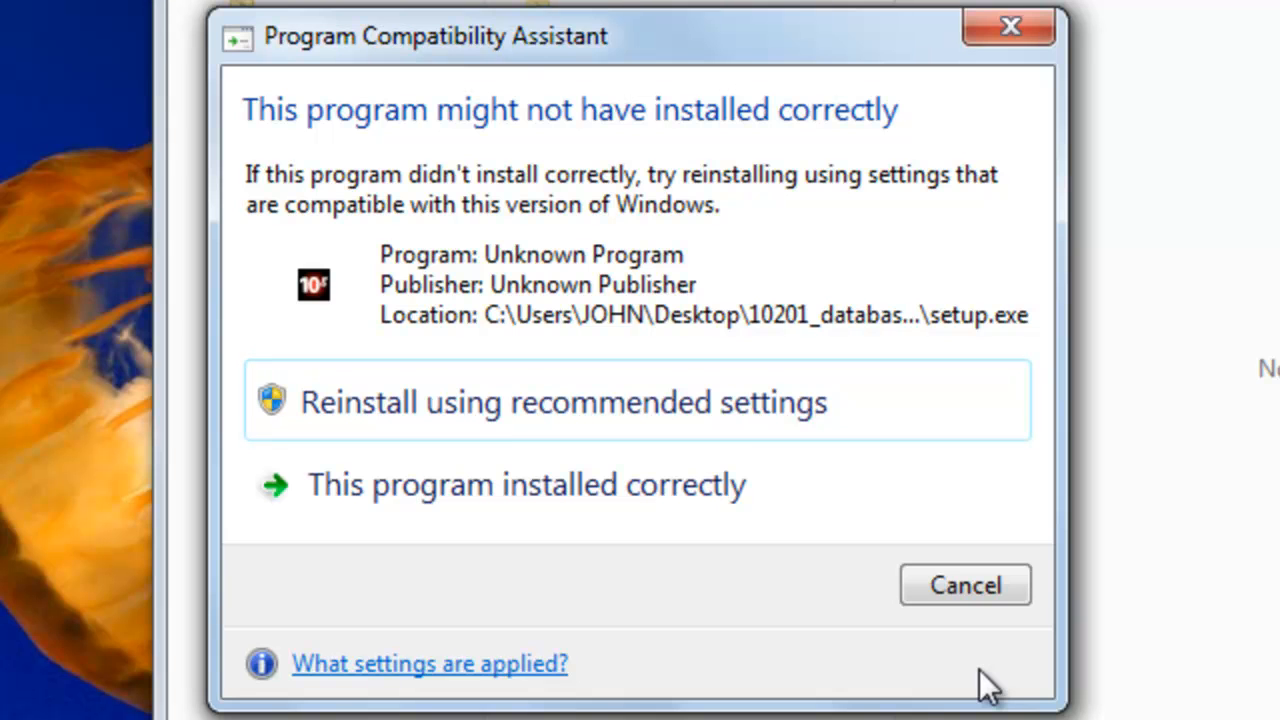
{"action": "mouse_move", "coordinate": [560, 420]}
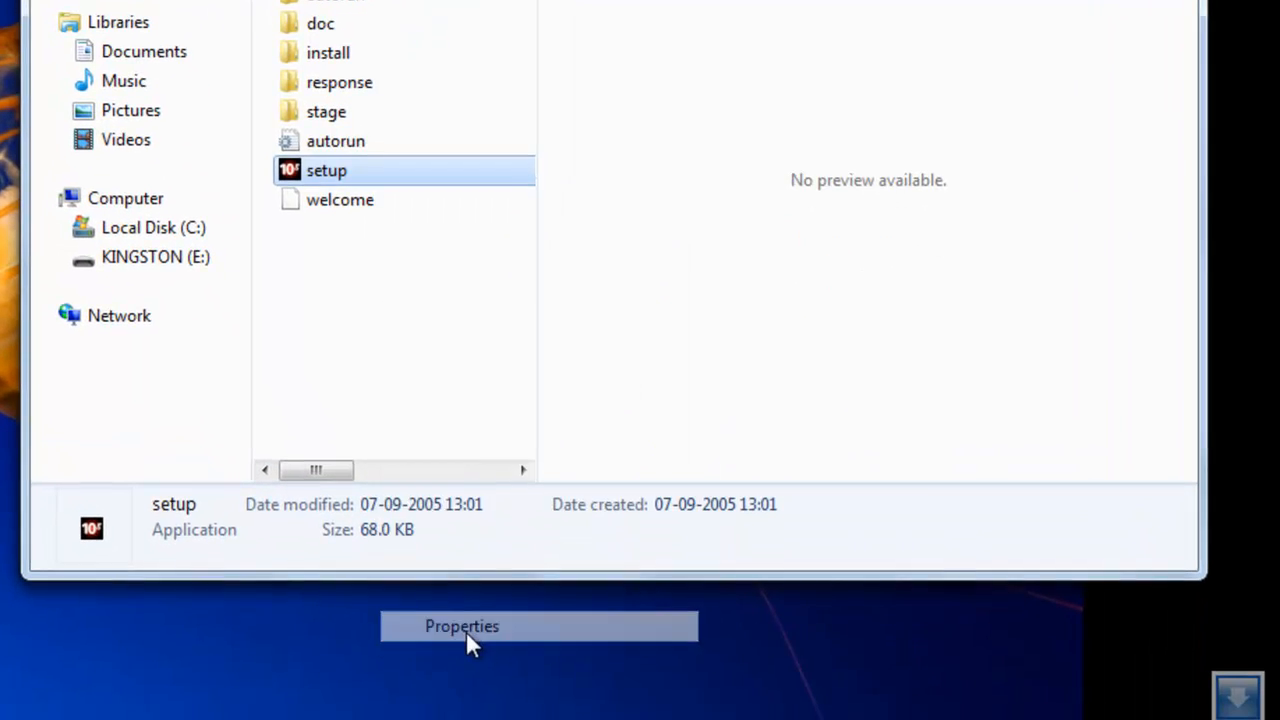
Step: Set setup.exe to run in Windows XP (Service Pack 3) compatibility mode
{"action": "left_click", "coordinate": [462, 626]}
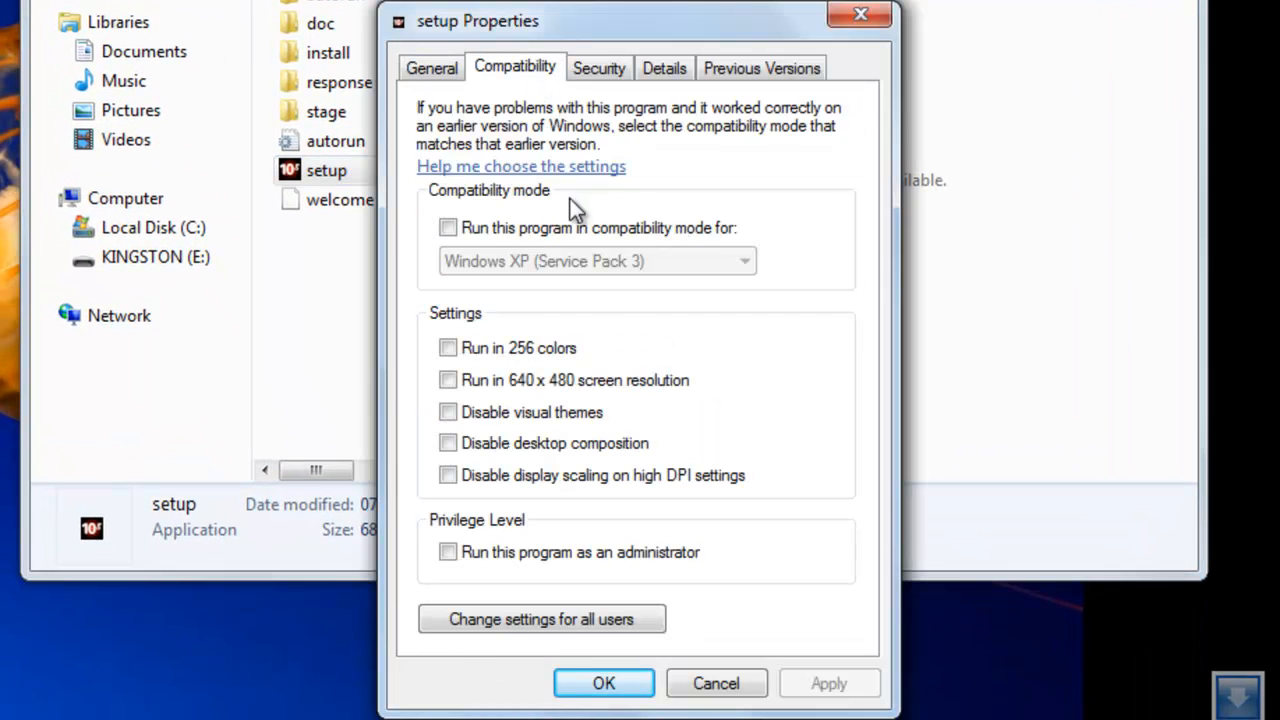
{"action": "left_click", "coordinate": [448, 228]}
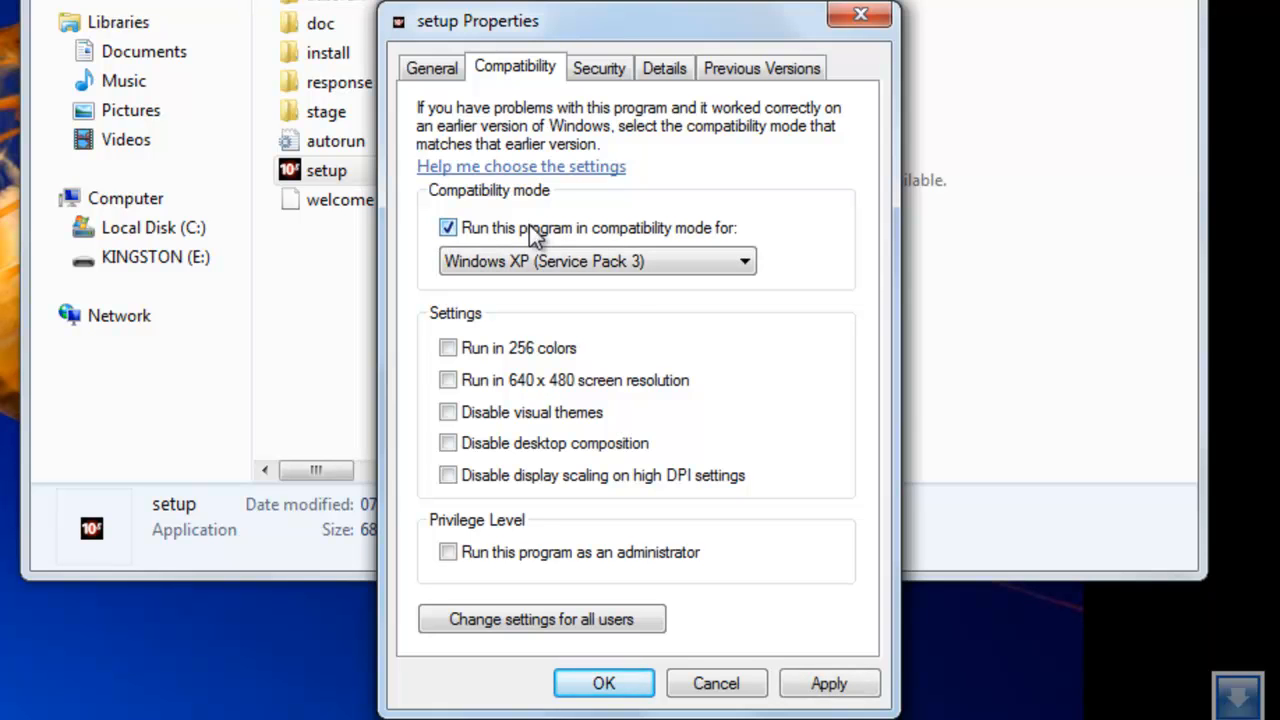
{"action": "left_click", "coordinate": [745, 261]}
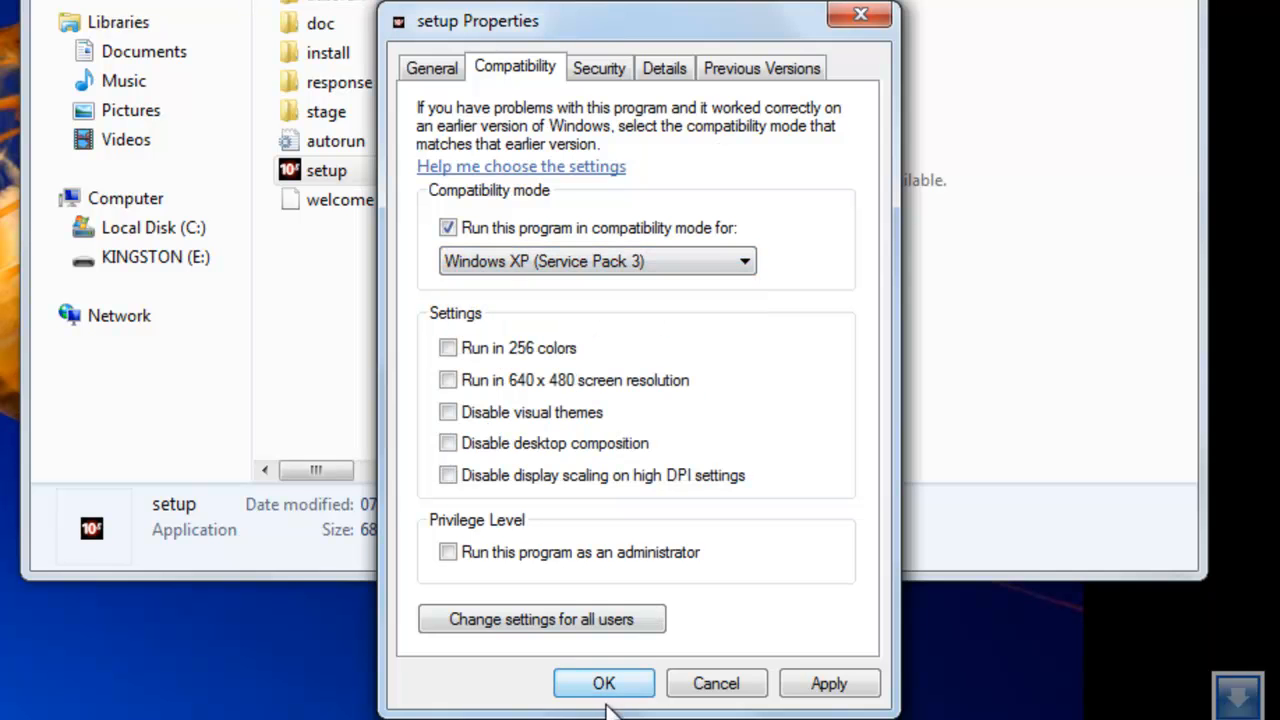
{"action": "left_click", "coordinate": [603, 683]}
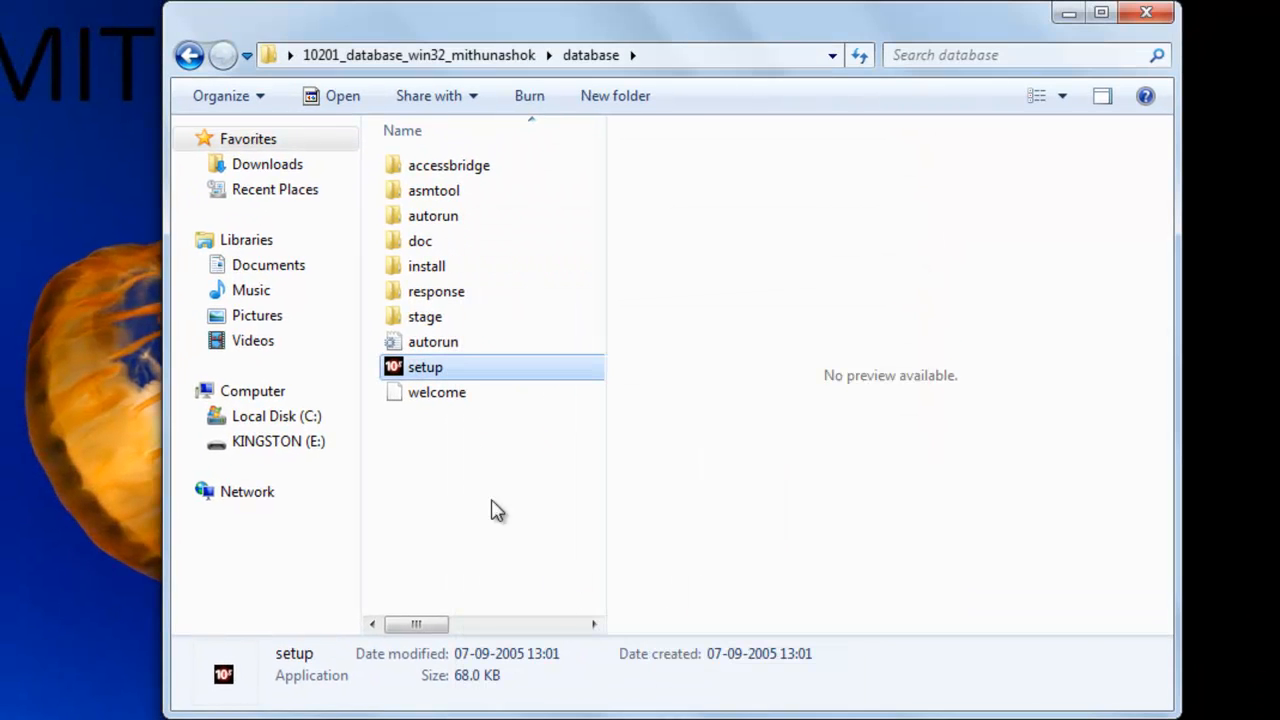
{"action": "mouse_move", "coordinate": [460, 388]}
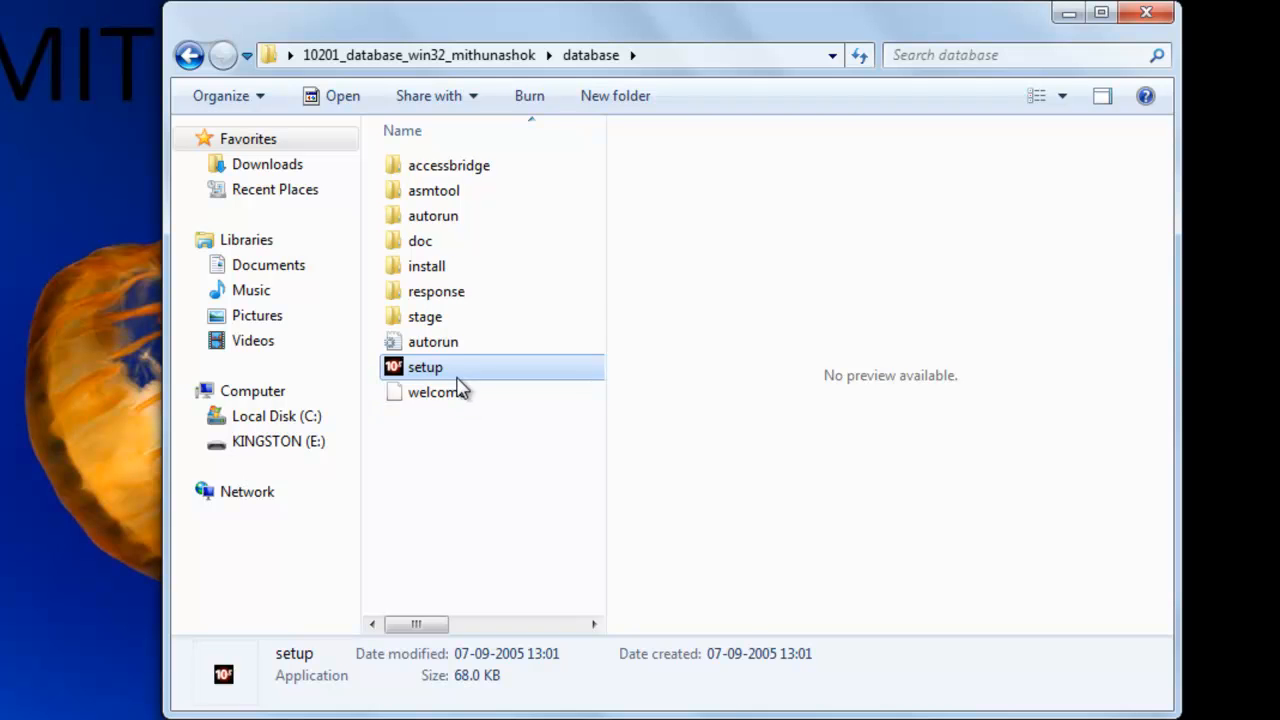
Step: Run setup.exe as administrator to reach the Select Installation Method screen
{"action": "right_click", "coordinate": [425, 367]}
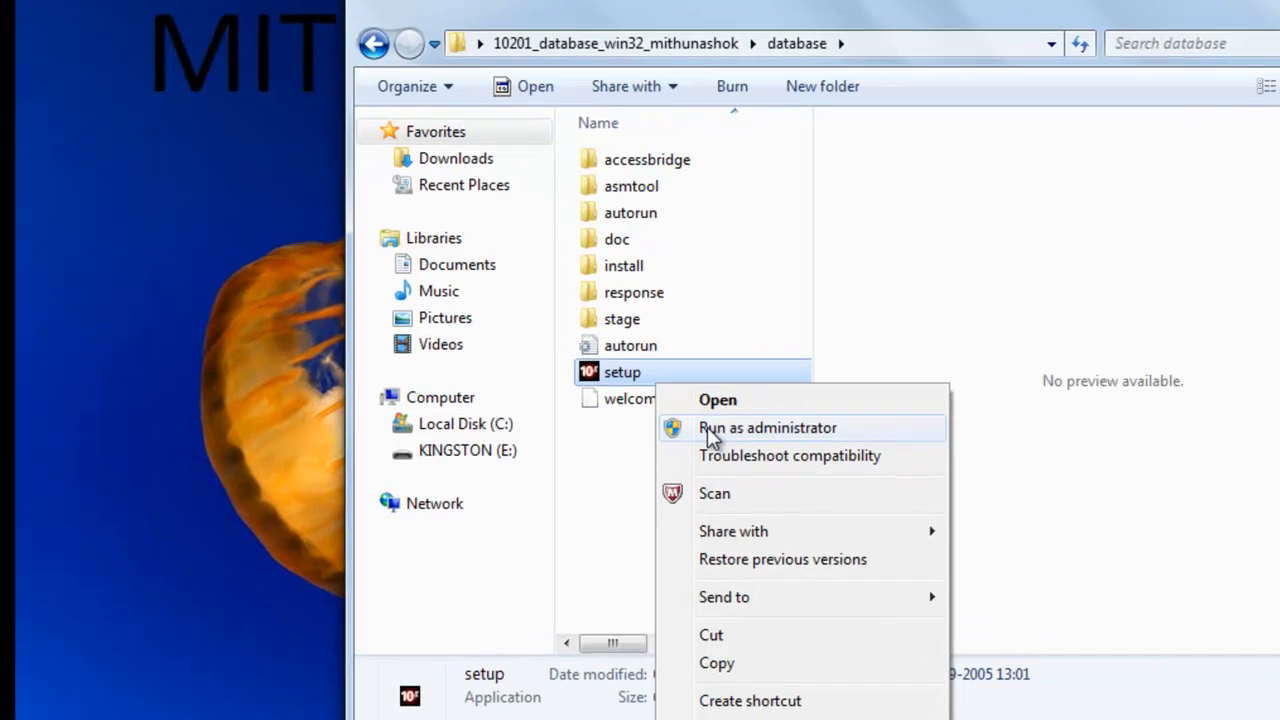
{"action": "left_click", "coordinate": [767, 427]}
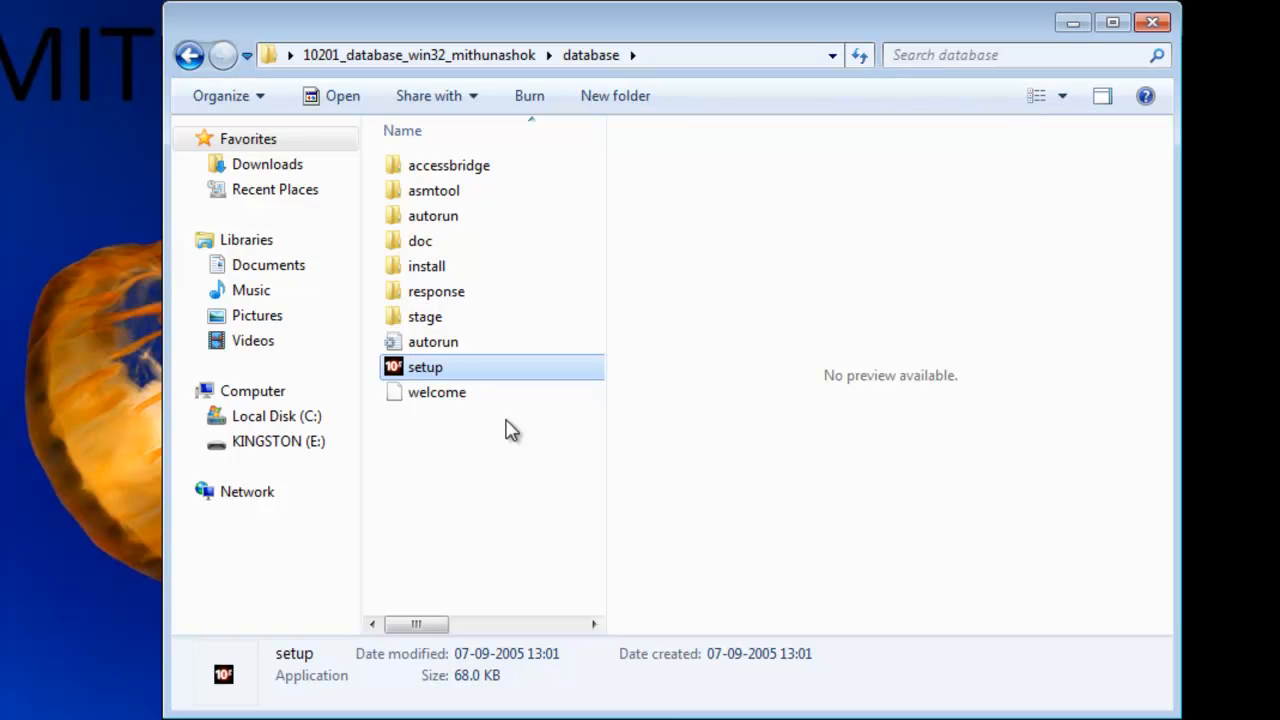
{"action": "double_click", "coordinate": [425, 367]}
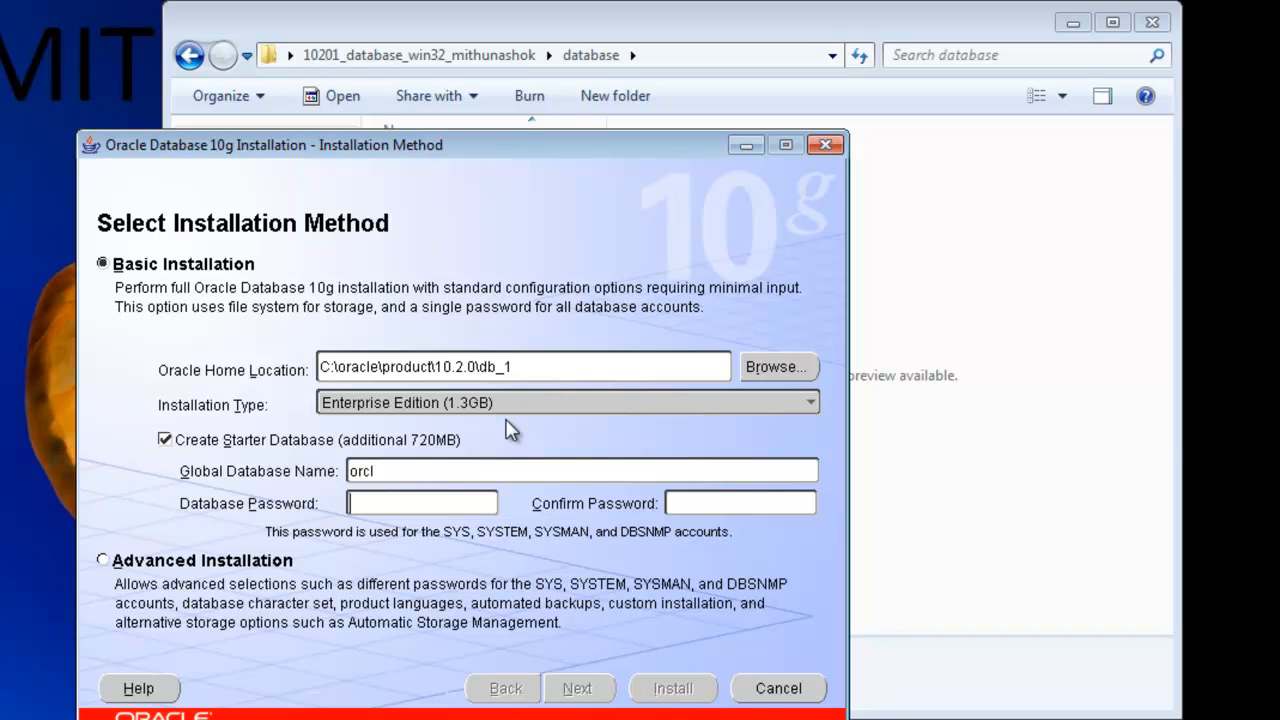
Step: Enter matching Database Password and Confirm Password, then continue to prerequisite checks
{"action": "type", "text": "**"}
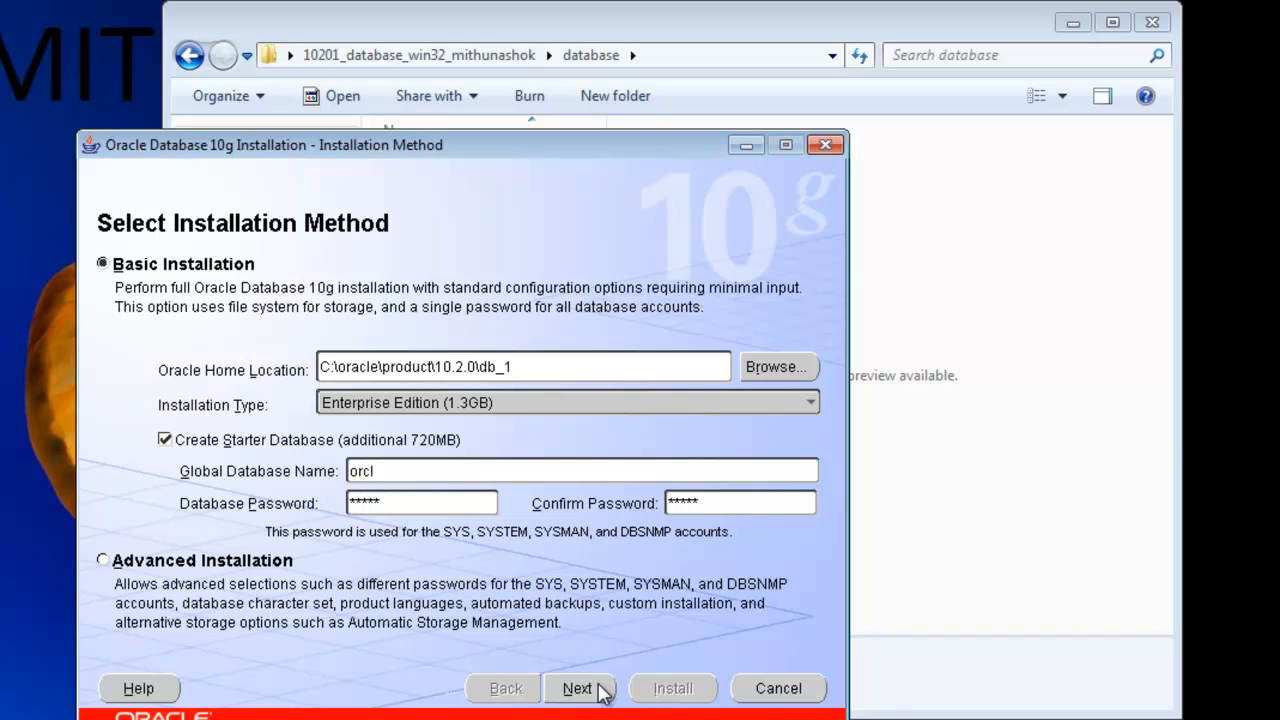
{"action": "left_click", "coordinate": [577, 688]}
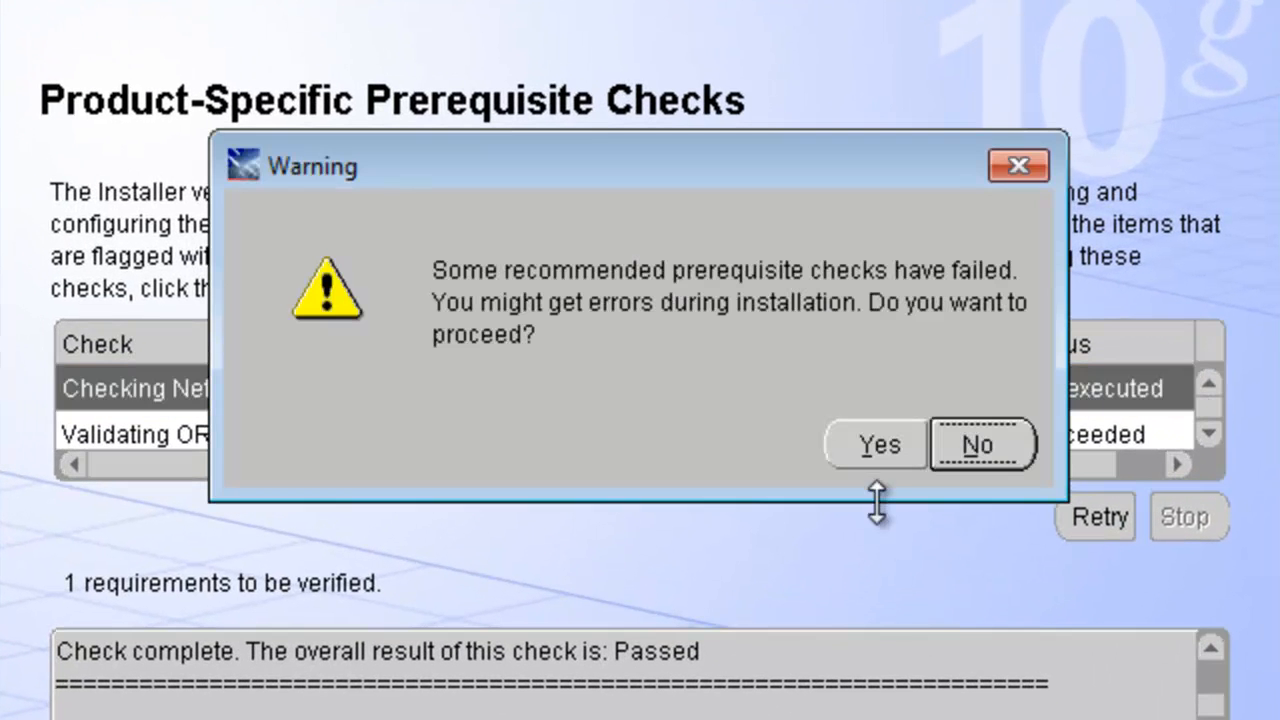
Step: Accept the failed prerequisite checks warning and advance to the Summary page
{"action": "left_click", "coordinate": [876, 444]}
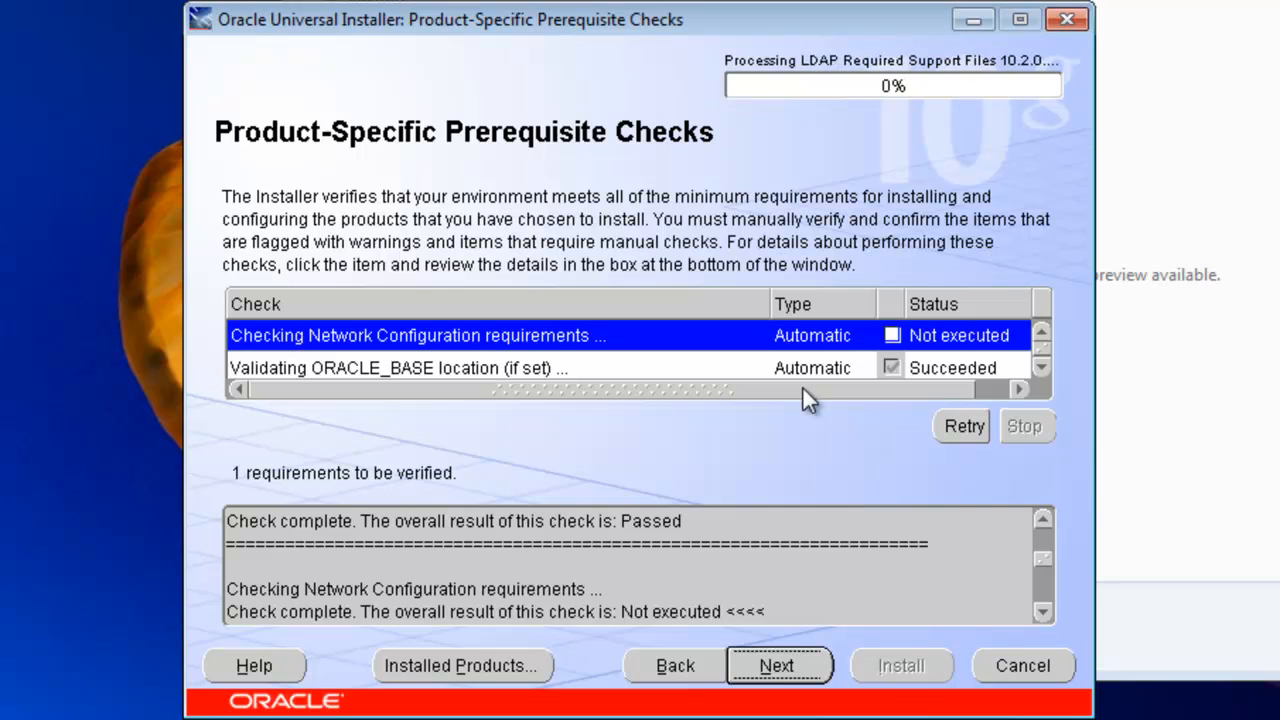
{"action": "left_click", "coordinate": [777, 665]}
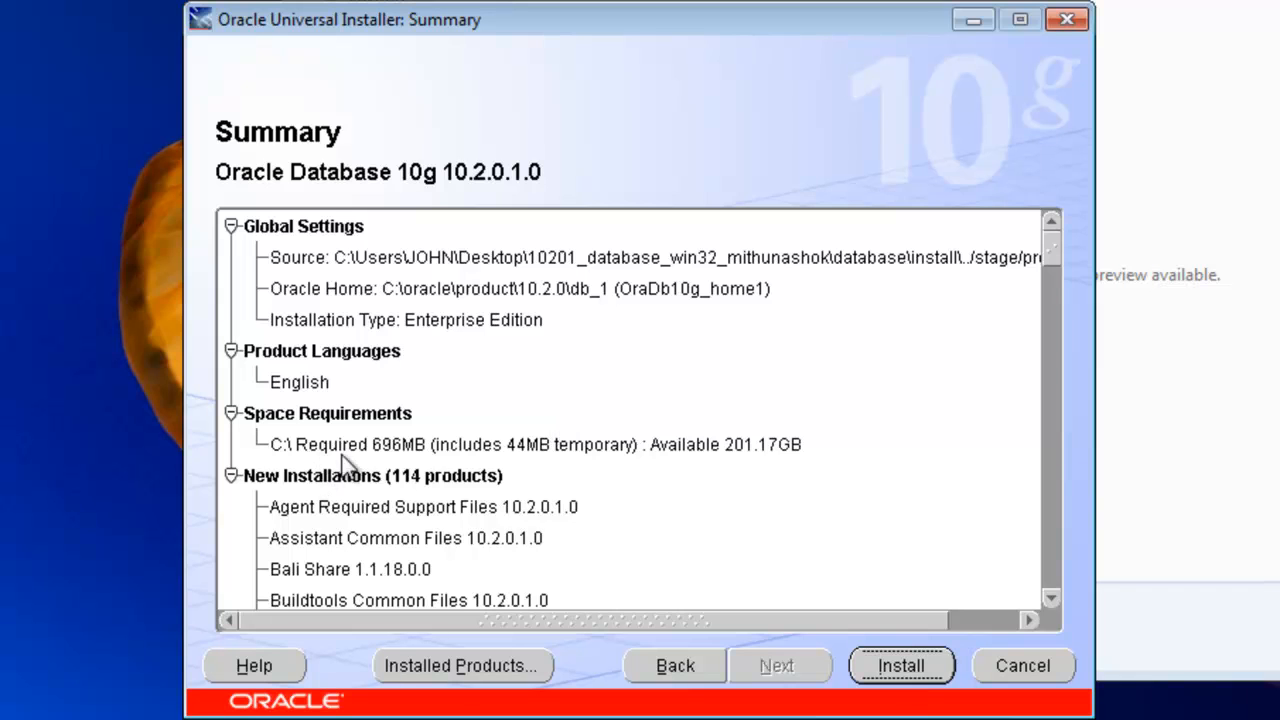
{"action": "mouse_move", "coordinate": [468, 460]}
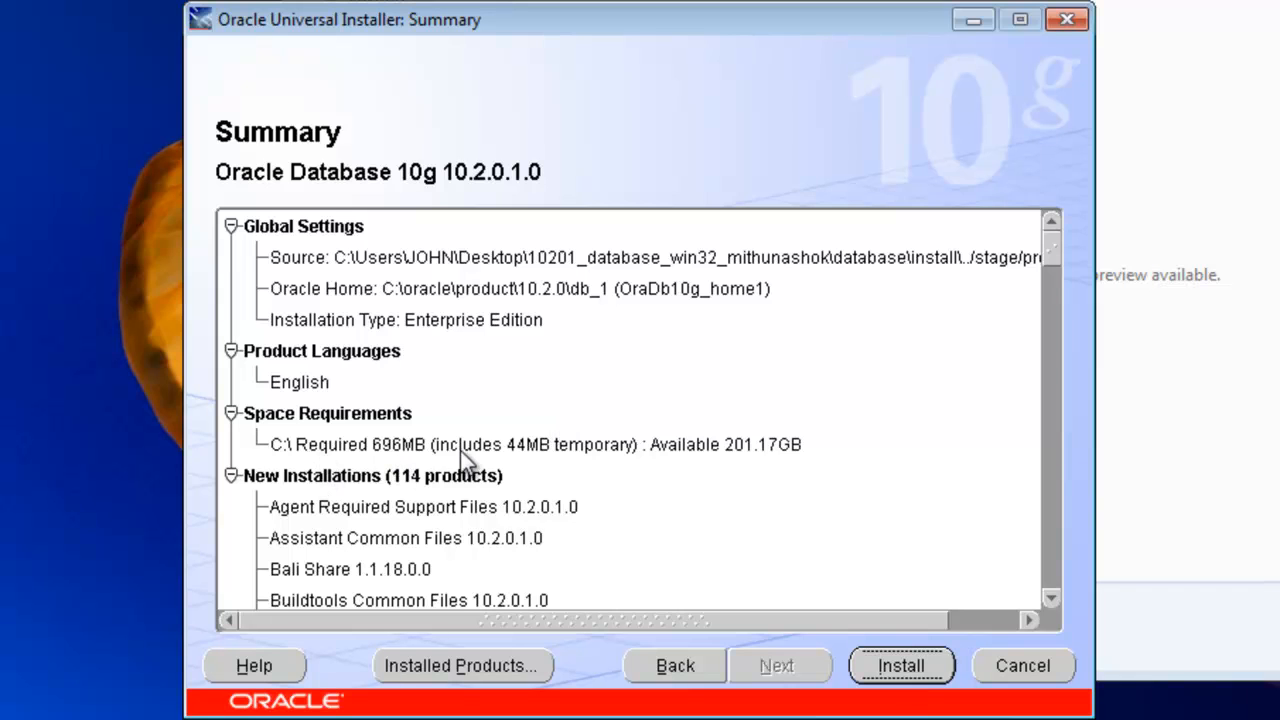
{"action": "mouse_move", "coordinate": [430, 395]}
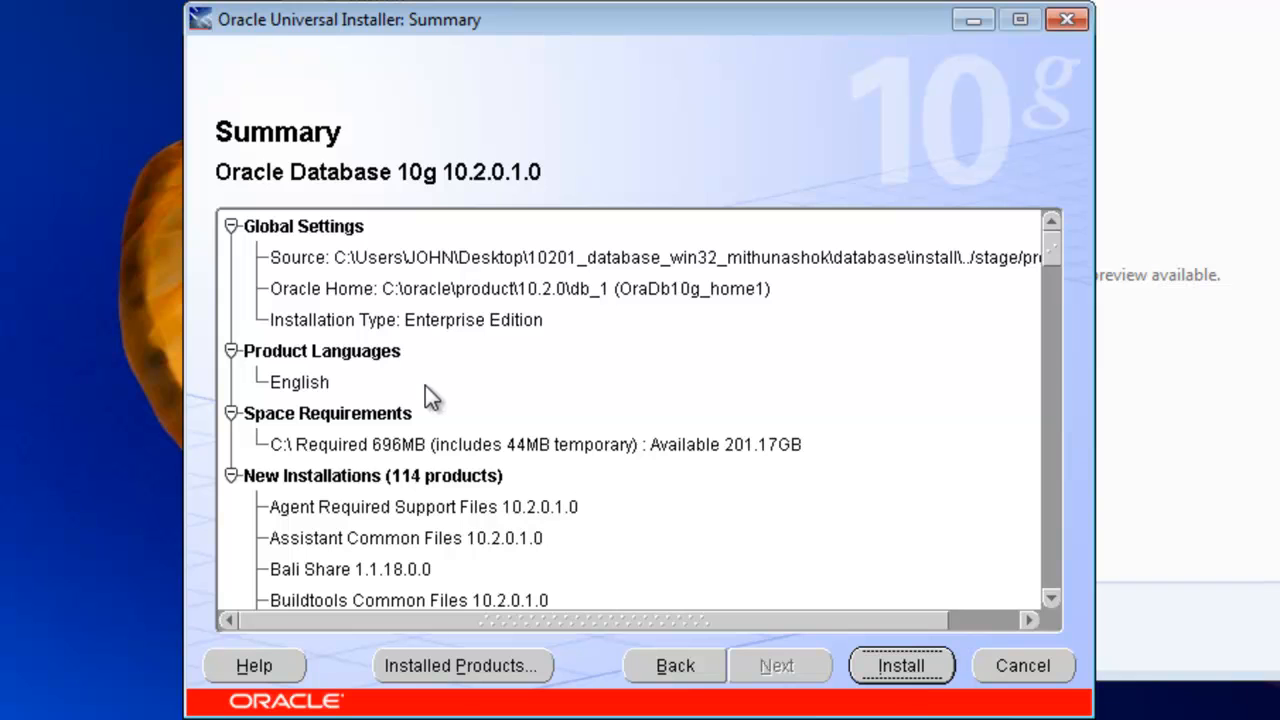
{"action": "mouse_move", "coordinate": [855, 640]}
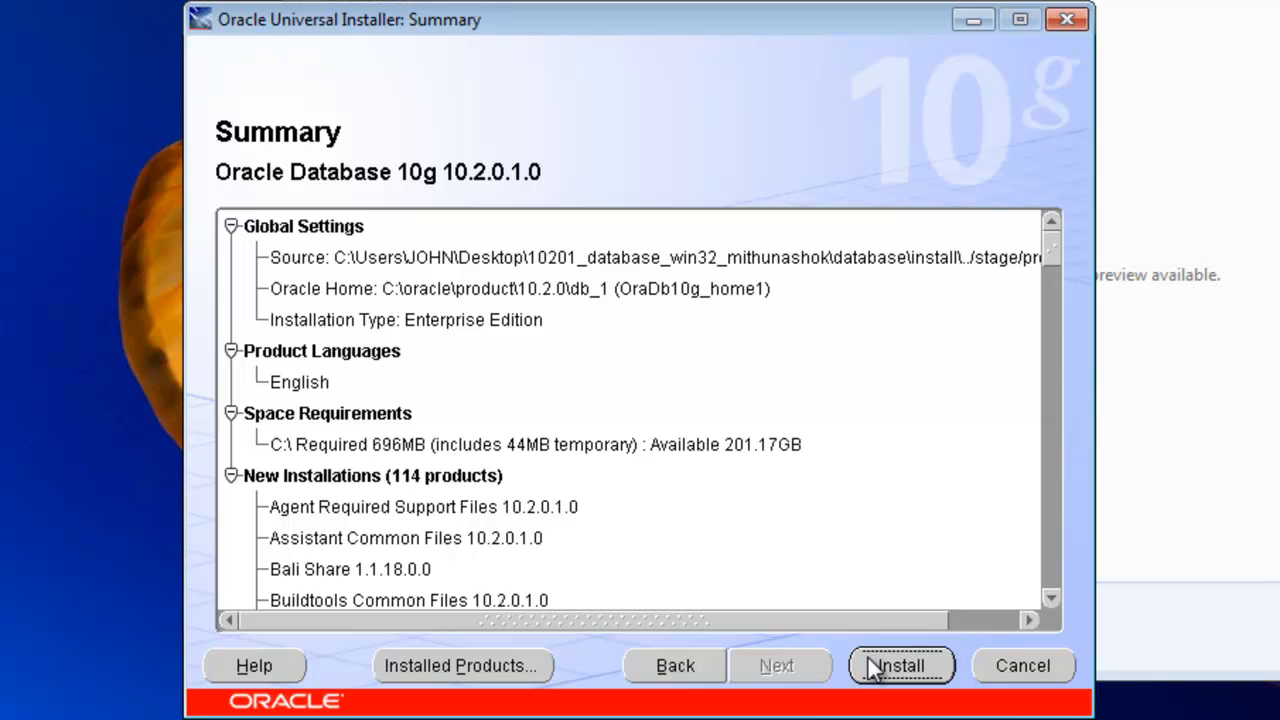
Step: Install Oracle Database 10g 10.2.0.1.0 from the Summary page
{"action": "left_click", "coordinate": [900, 665]}
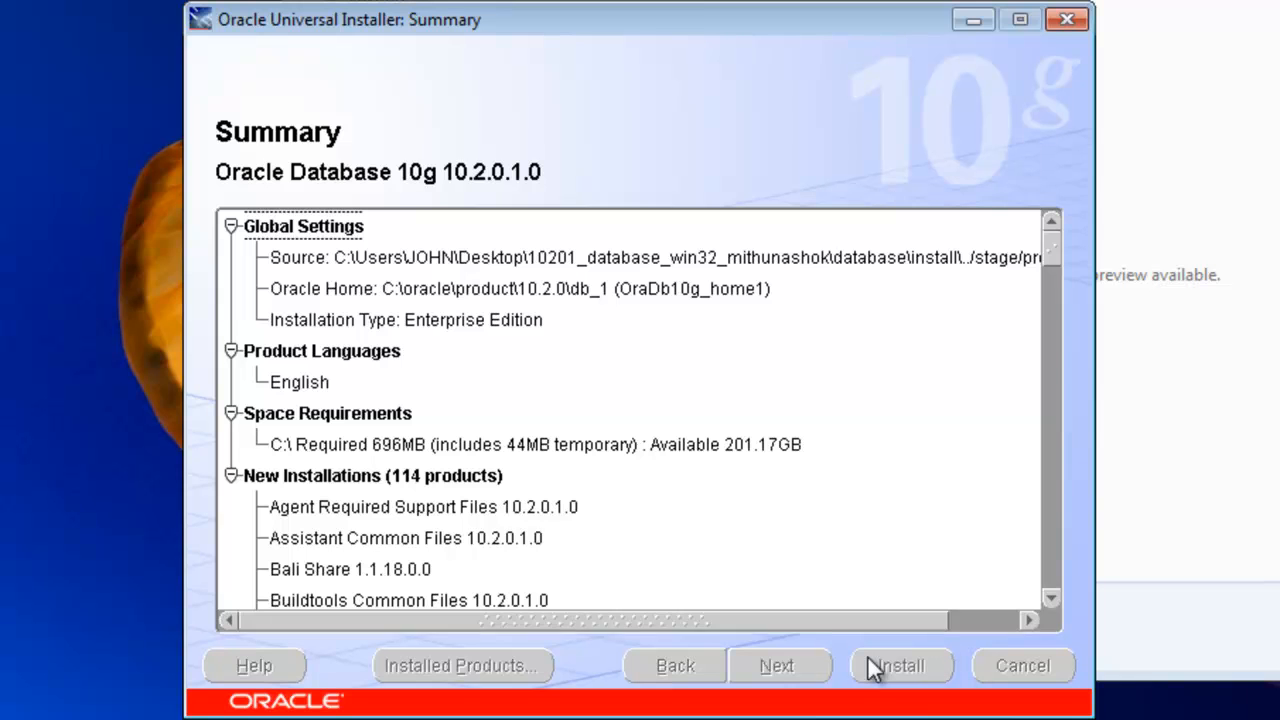
{"action": "left_click", "coordinate": [899, 665]}
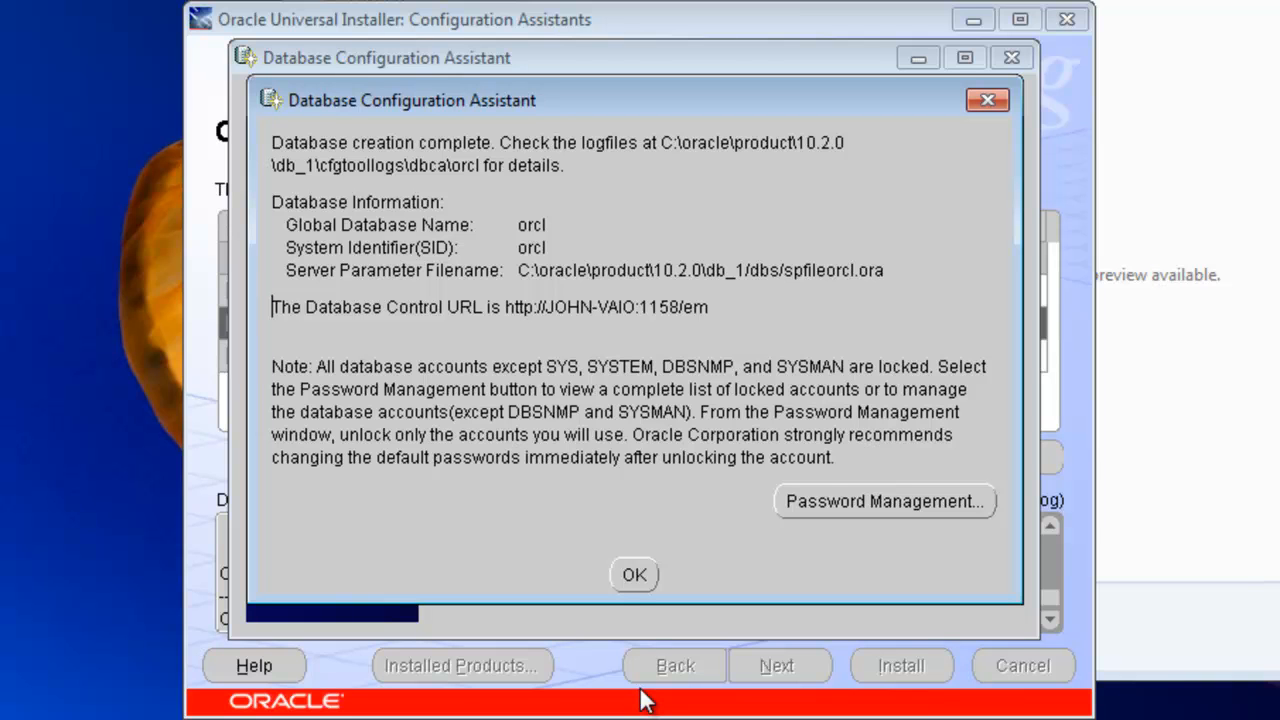
Step: Open Password Management after the orcl database creation completes
{"action": "left_click", "coordinate": [884, 501]}
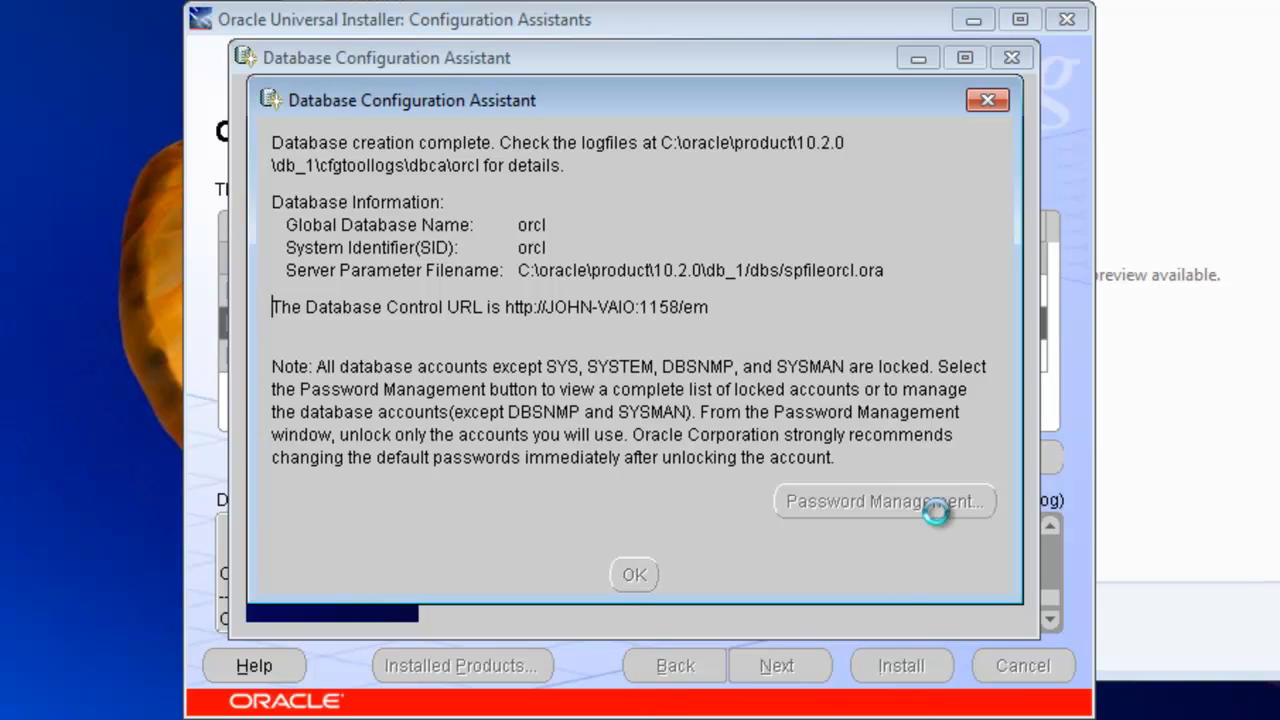
Step: Scroll the Password Management account list down to SCOTT and clear its Lock Account box
{"action": "left_click", "coordinate": [883, 501]}
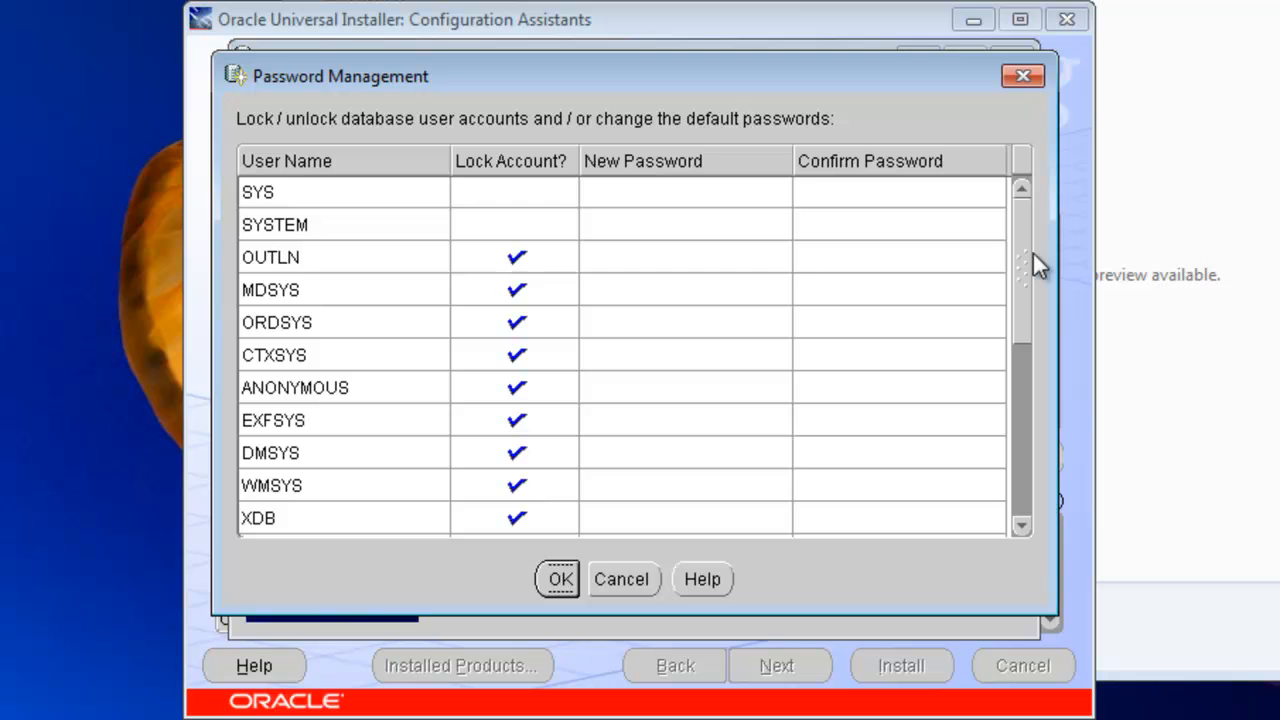
{"action": "scroll", "scroll_direction": "down", "scroll_amount": 3}
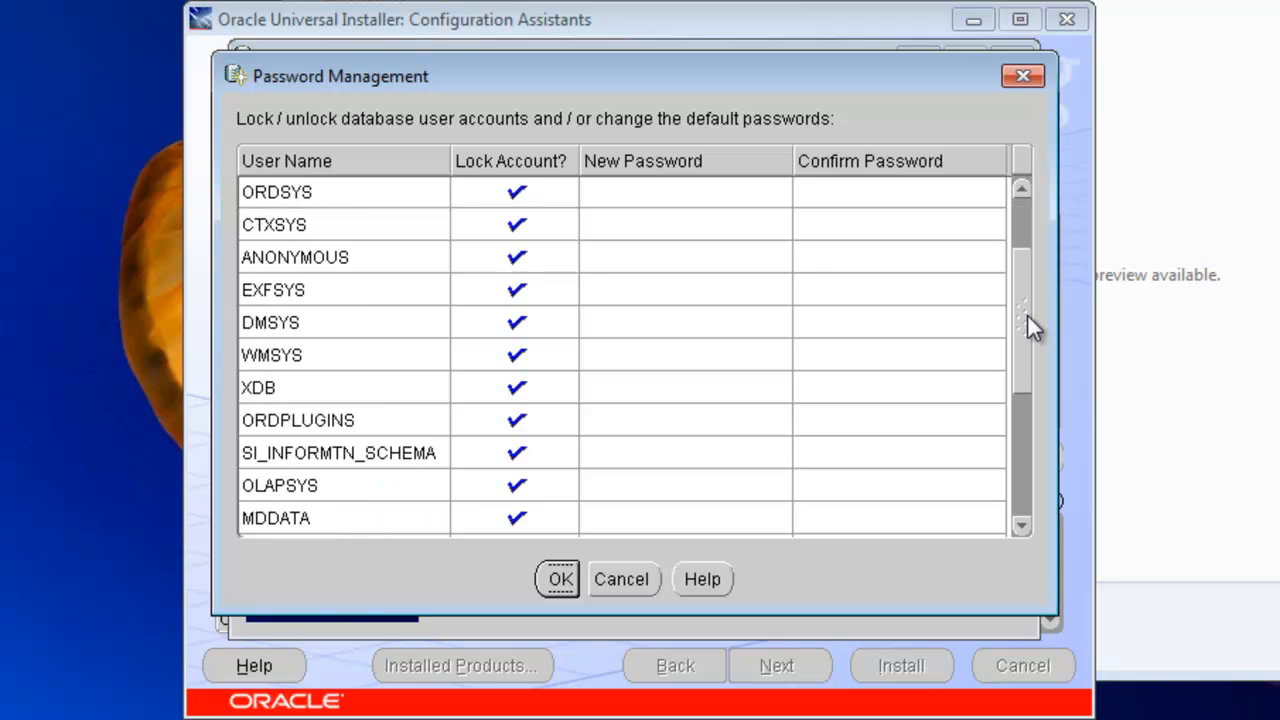
{"action": "scroll", "scroll_direction": "down", "scroll_amount": 3}
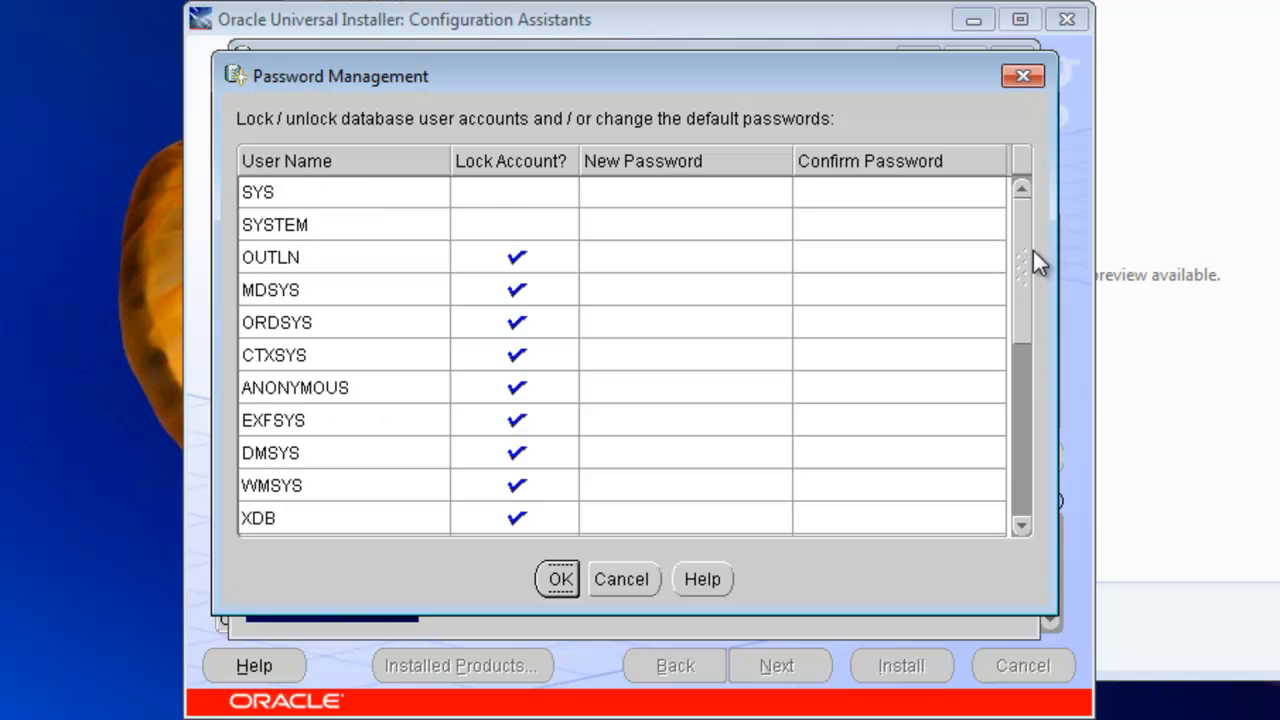
{"action": "mouse_move", "coordinate": [1038, 260]}
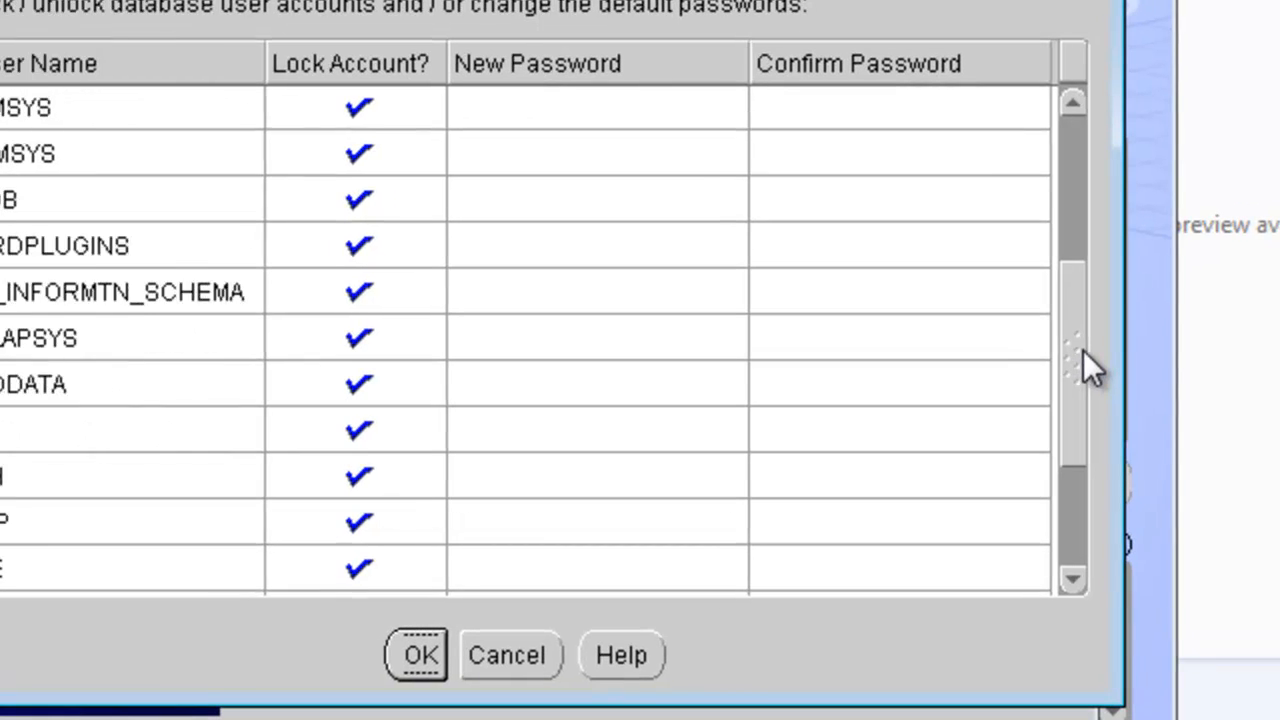
{"action": "scroll", "scroll_direction": "down", "scroll_amount": 3}
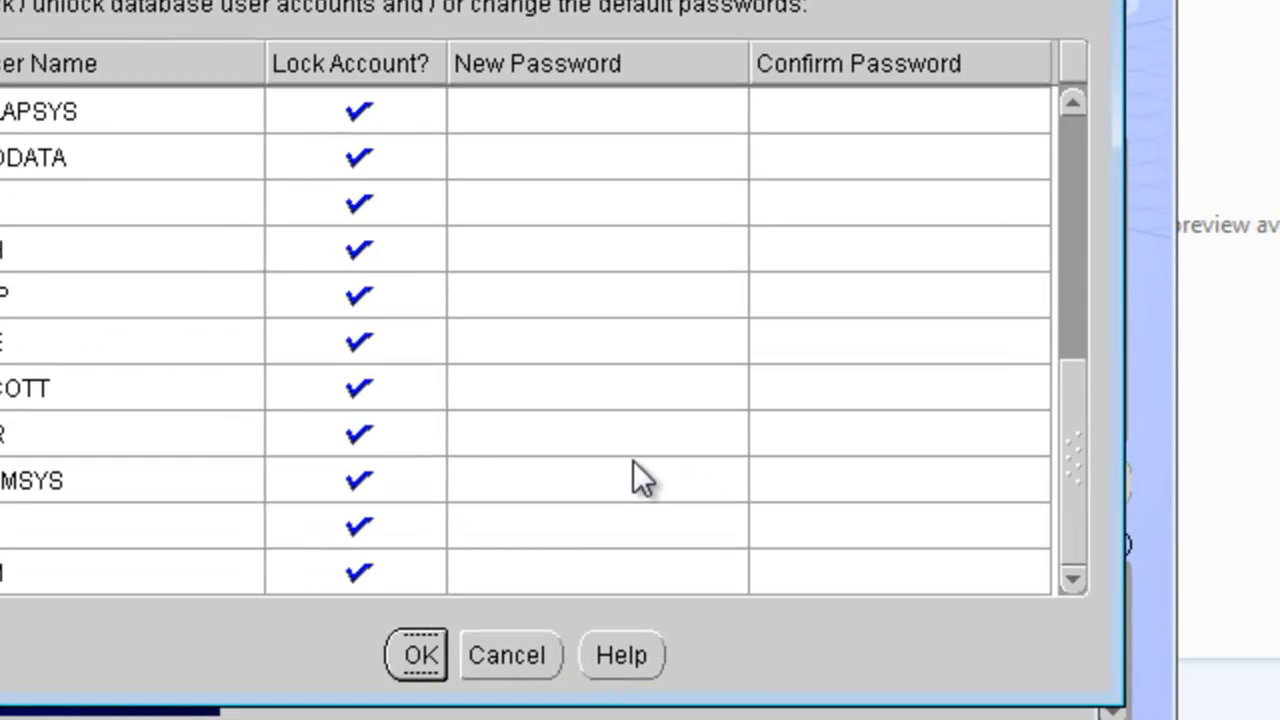
{"action": "mouse_move", "coordinate": [370, 405]}
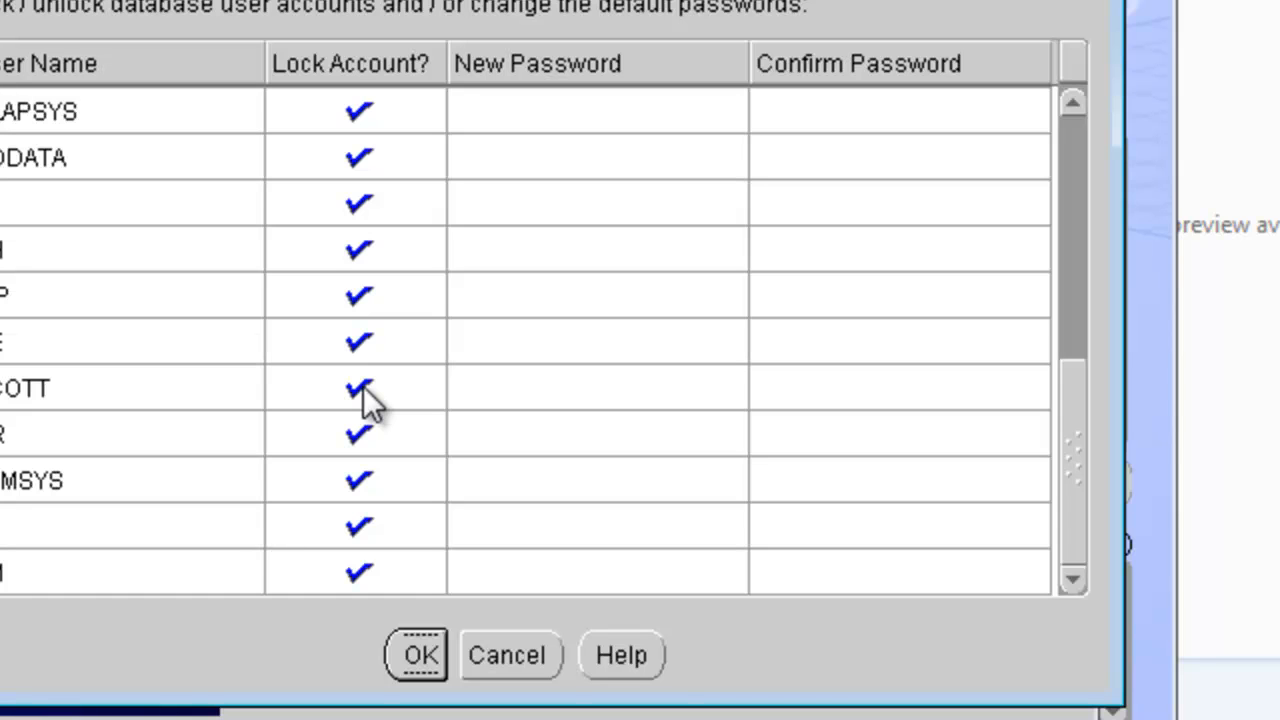
{"action": "left_click", "coordinate": [355, 388]}
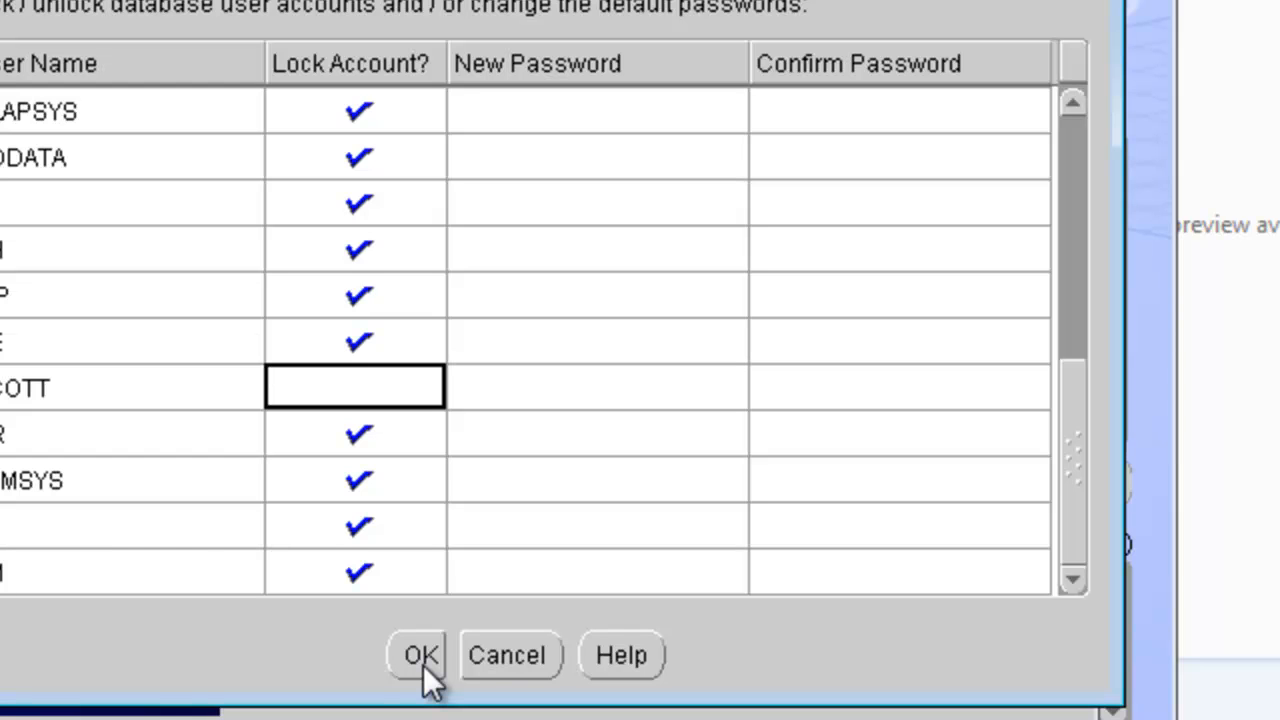
Step: Apply the SCOTT unlock and dismiss the database creation summary to reach End of Installation
{"action": "left_click", "coordinate": [418, 655]}
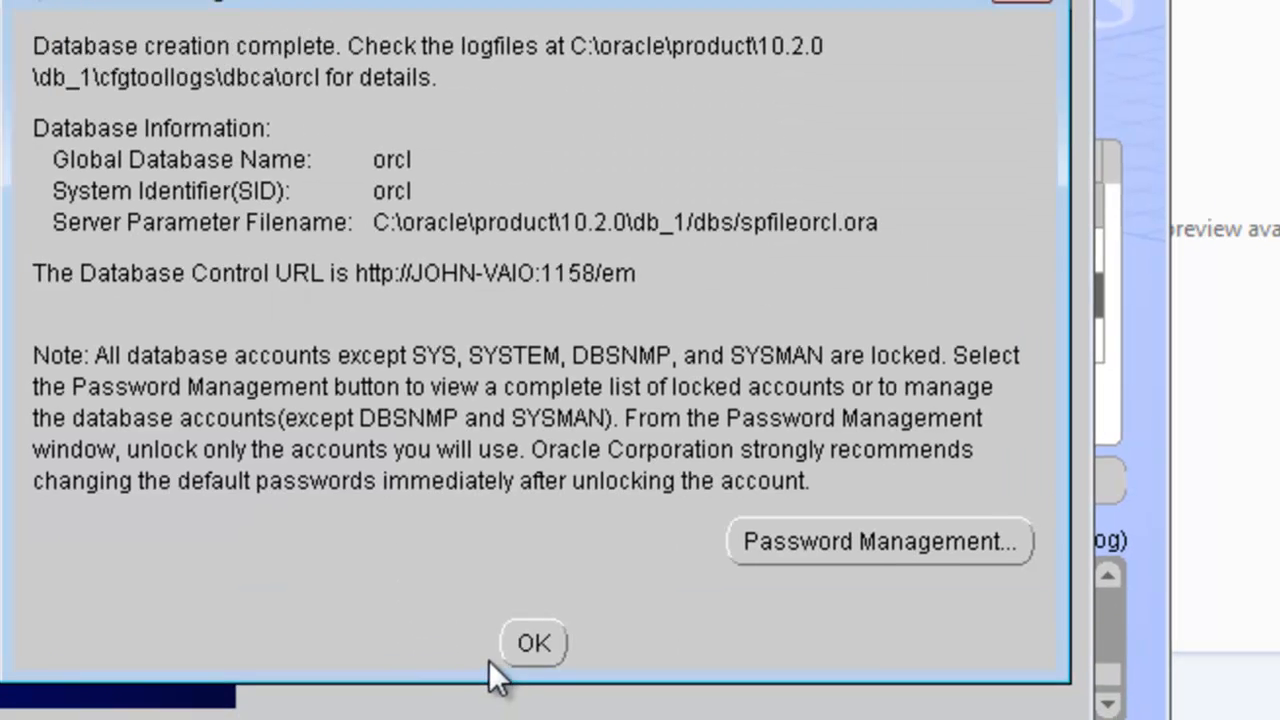
{"action": "left_click", "coordinate": [533, 643]}
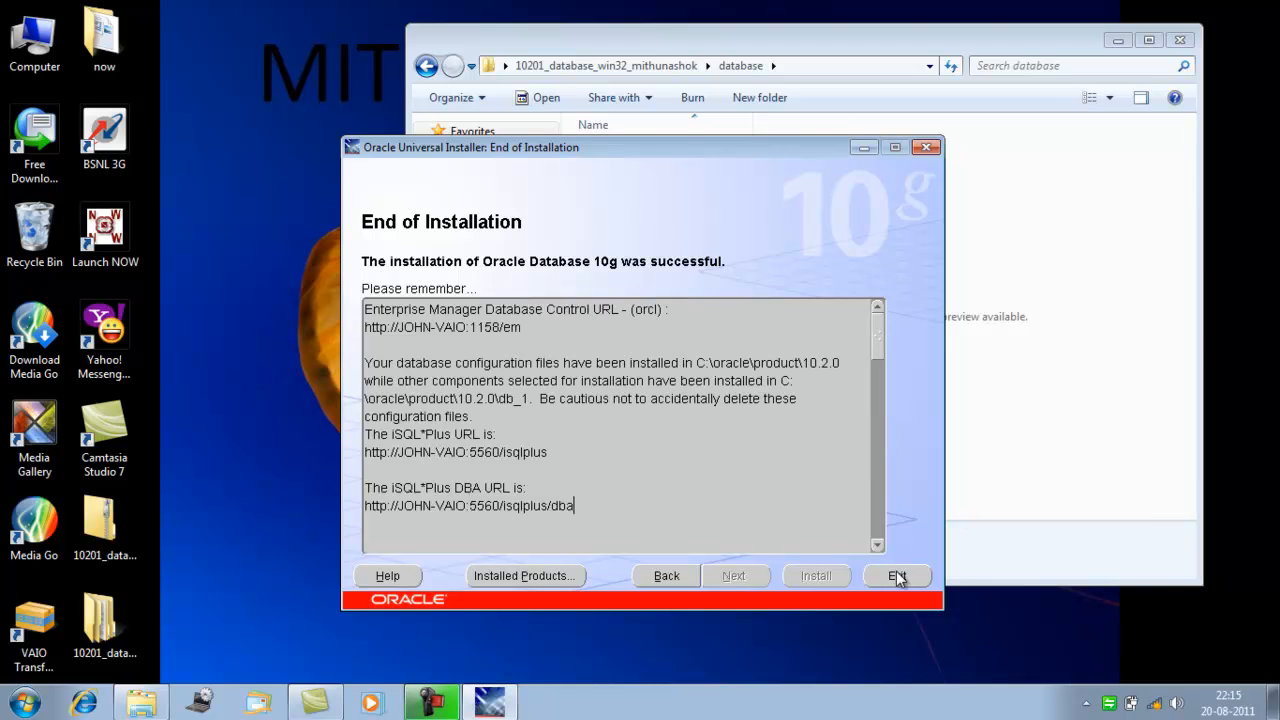
Step: Exit and confirm quitting the installer, close the setup folder, and show the orcl Enterprise Manager login
{"action": "left_click", "coordinate": [896, 575]}
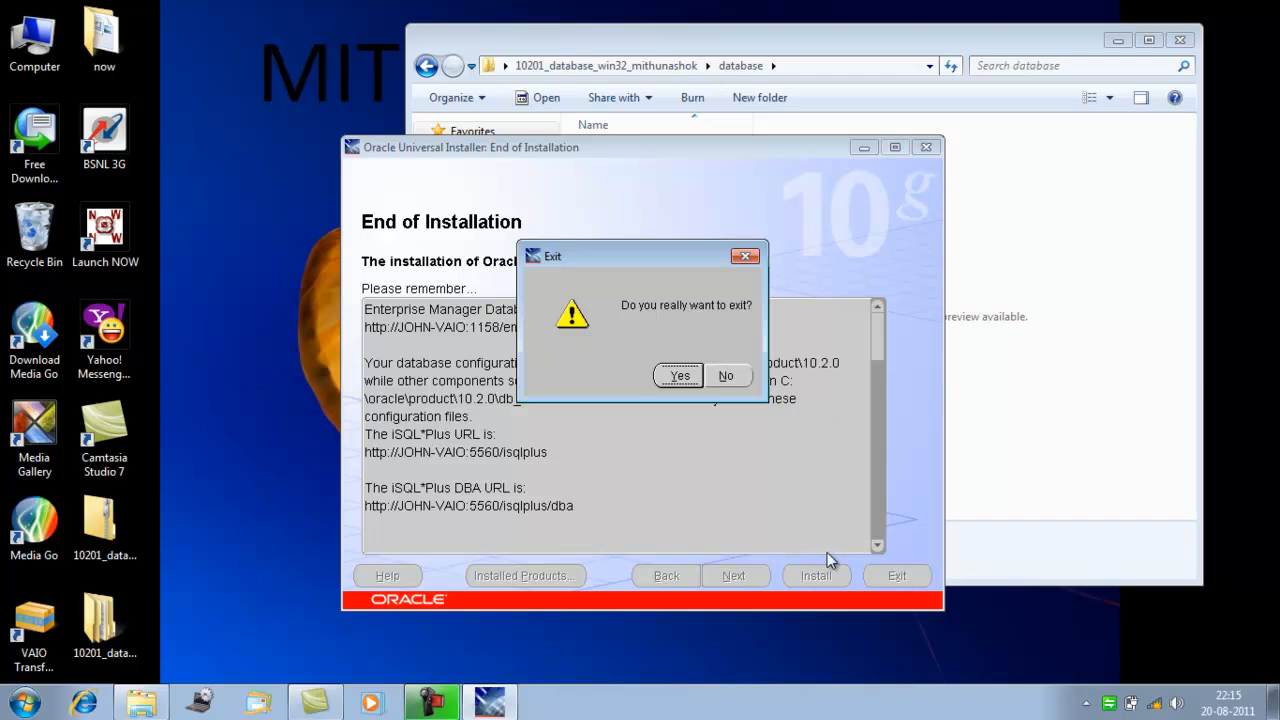
{"action": "left_click", "coordinate": [679, 375]}
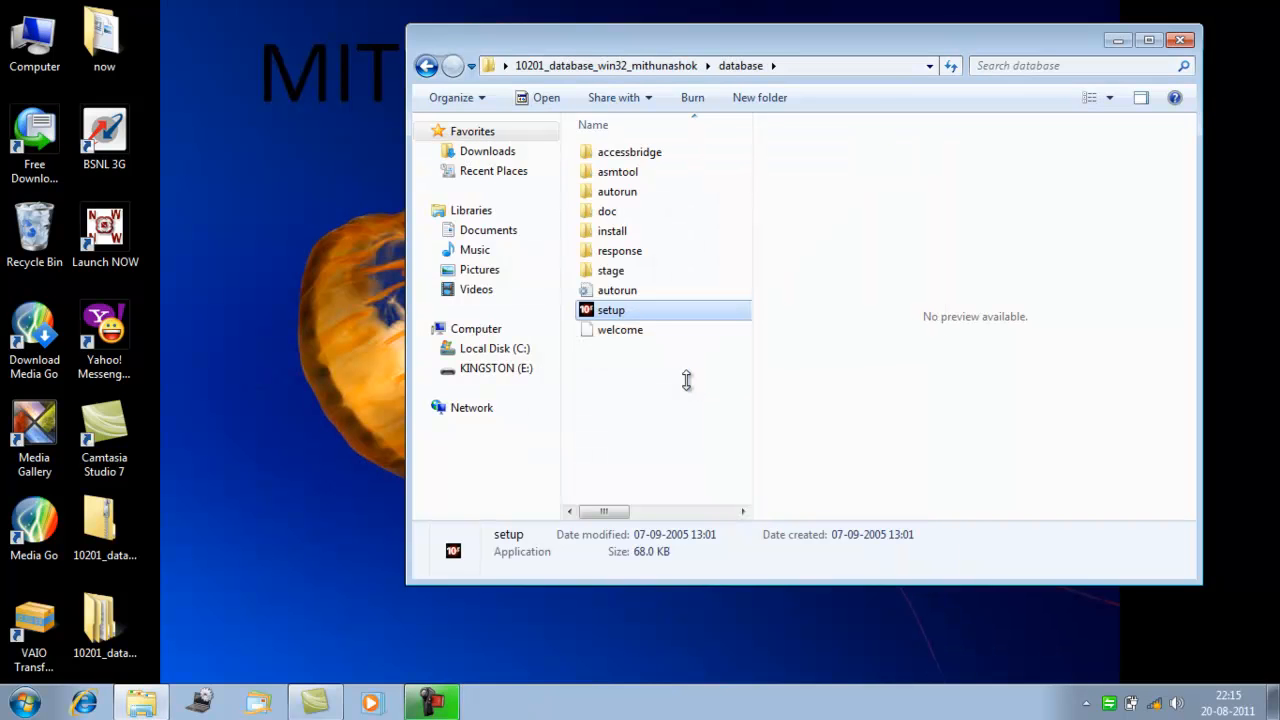
{"action": "mouse_move", "coordinate": [1186, 90]}
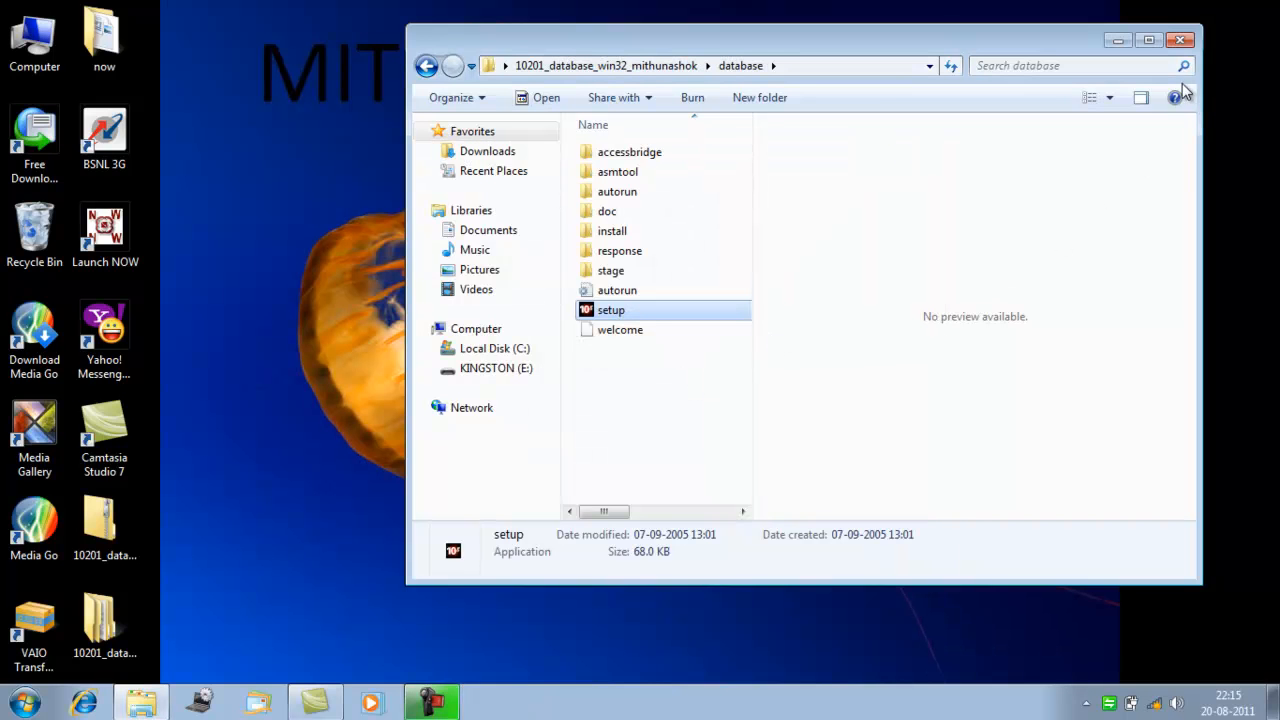
{"action": "left_click", "coordinate": [1181, 40]}
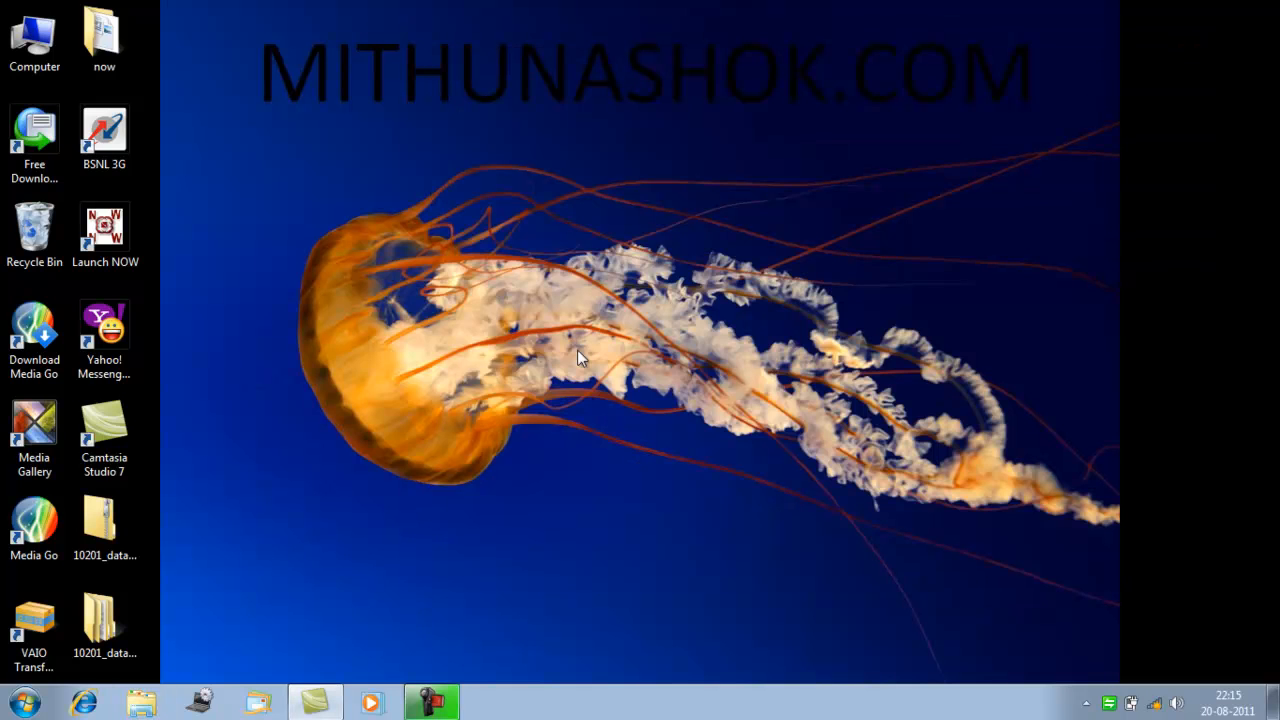
{"action": "left_click", "coordinate": [83, 701]}
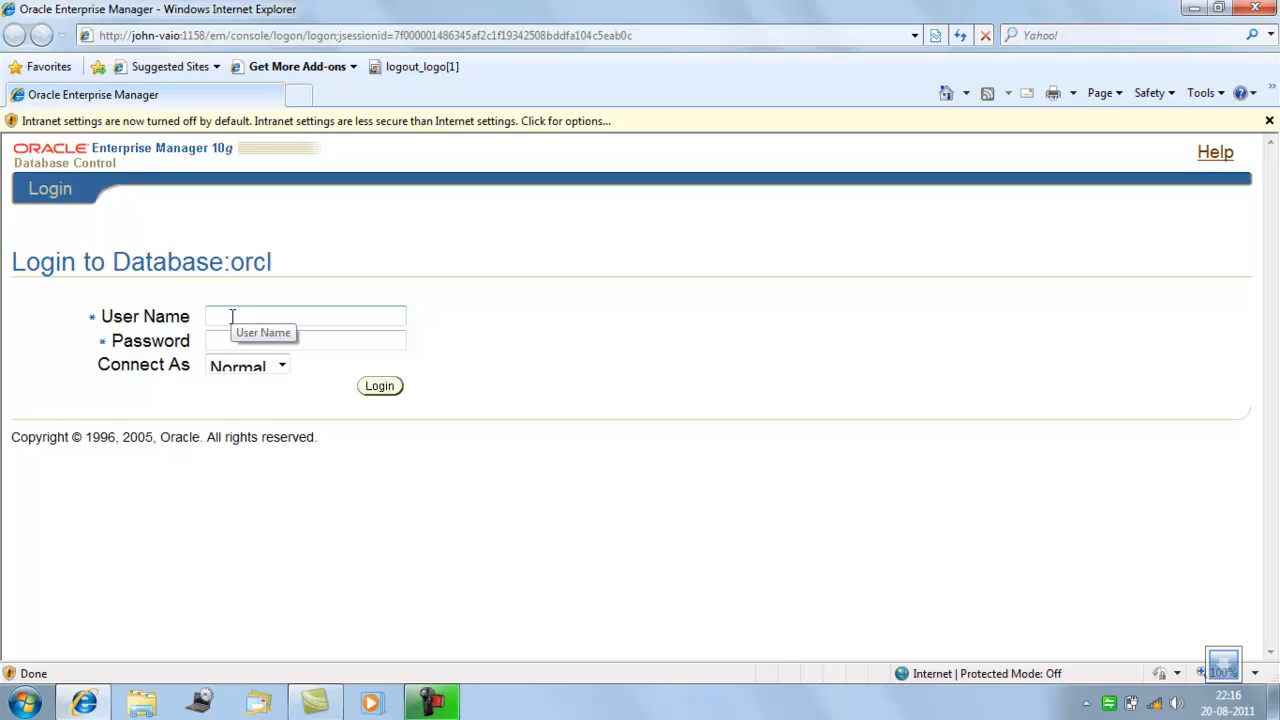
Step: Expand All Programs > Oracle - OraDb10g_home1 > Application Development and right-click SQL Plus
{"action": "left_click", "coordinate": [18, 700]}
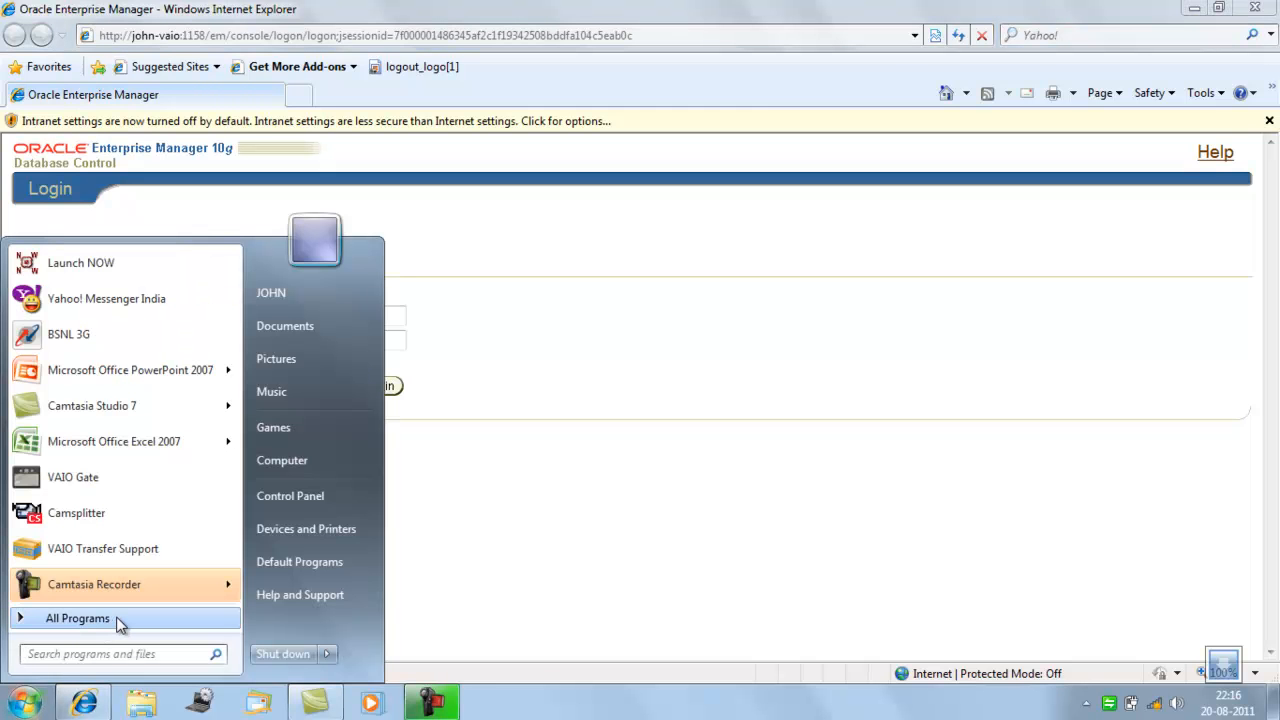
{"action": "left_click", "coordinate": [78, 618]}
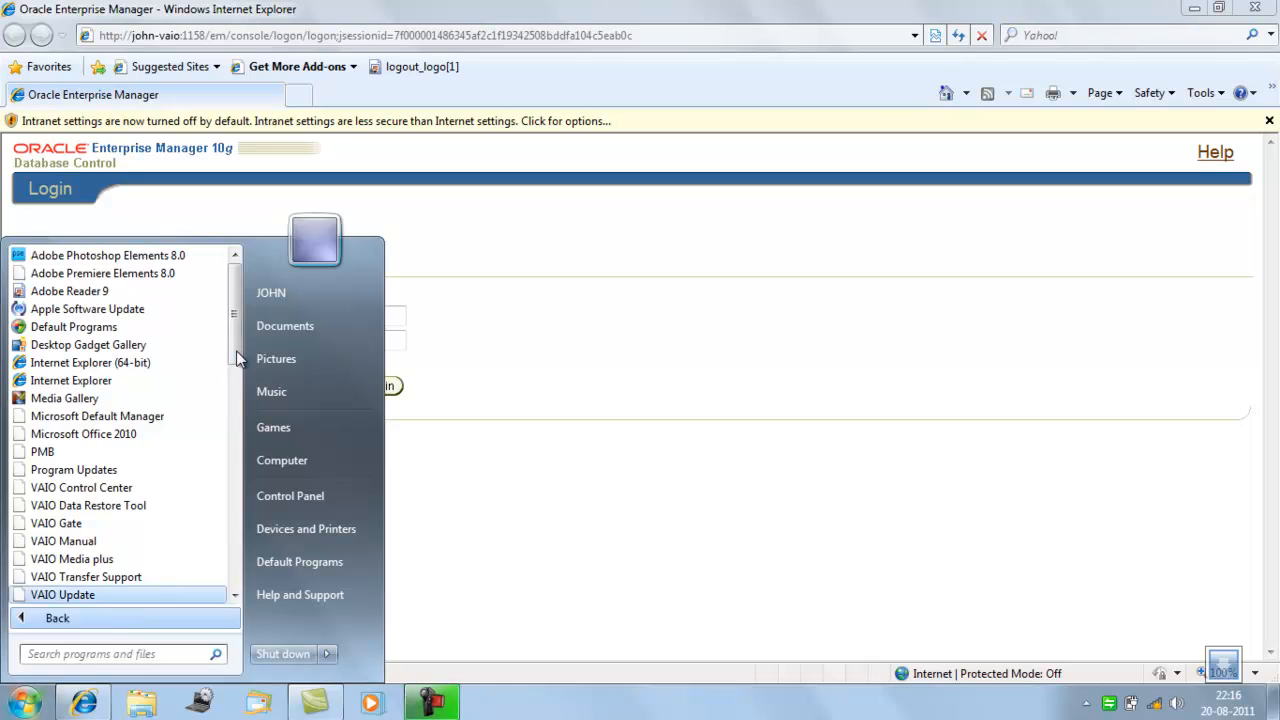
{"action": "scroll", "scroll_direction": "down", "scroll_amount": 3}
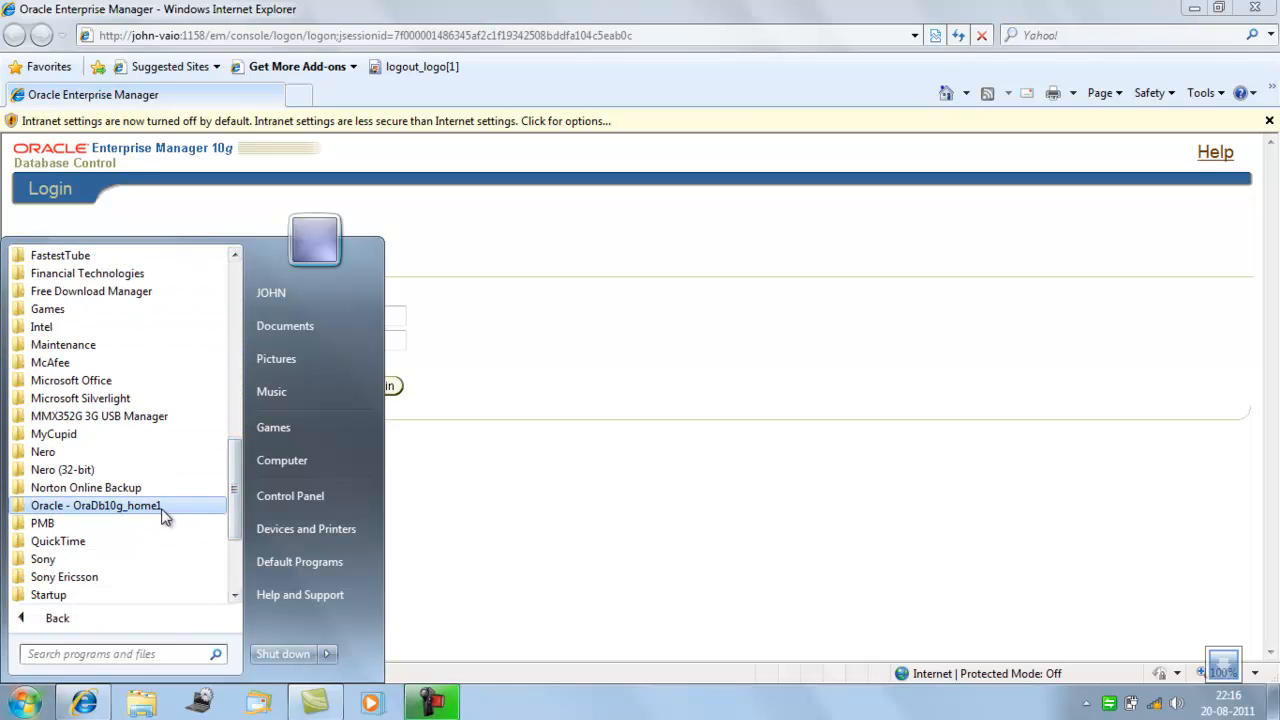
{"action": "left_click", "coordinate": [95, 505]}
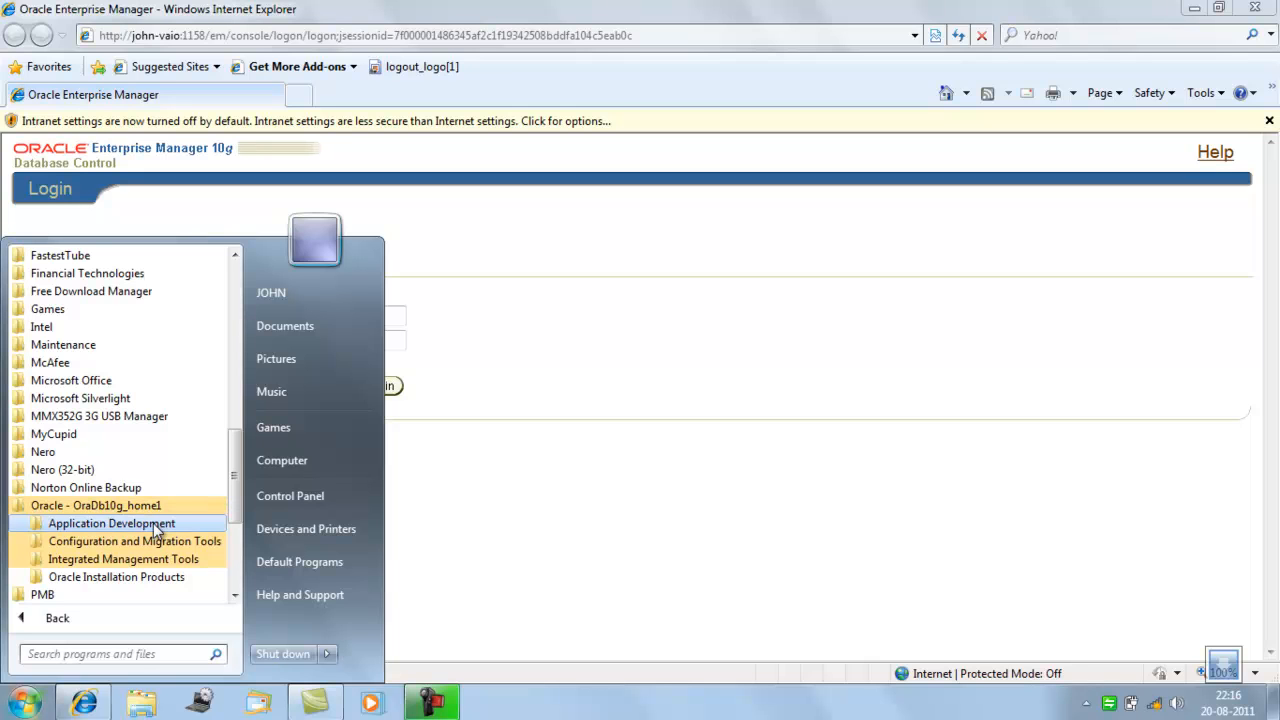
{"action": "left_click", "coordinate": [111, 523]}
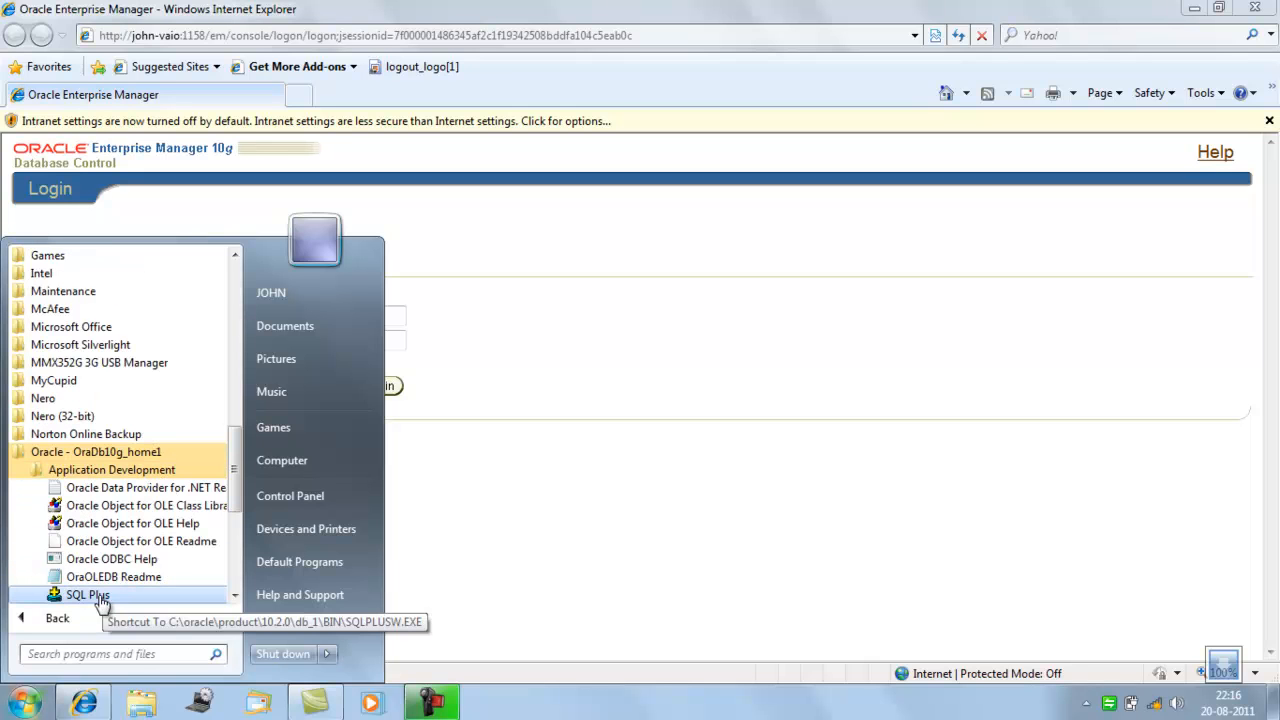
{"action": "right_click", "coordinate": [88, 594]}
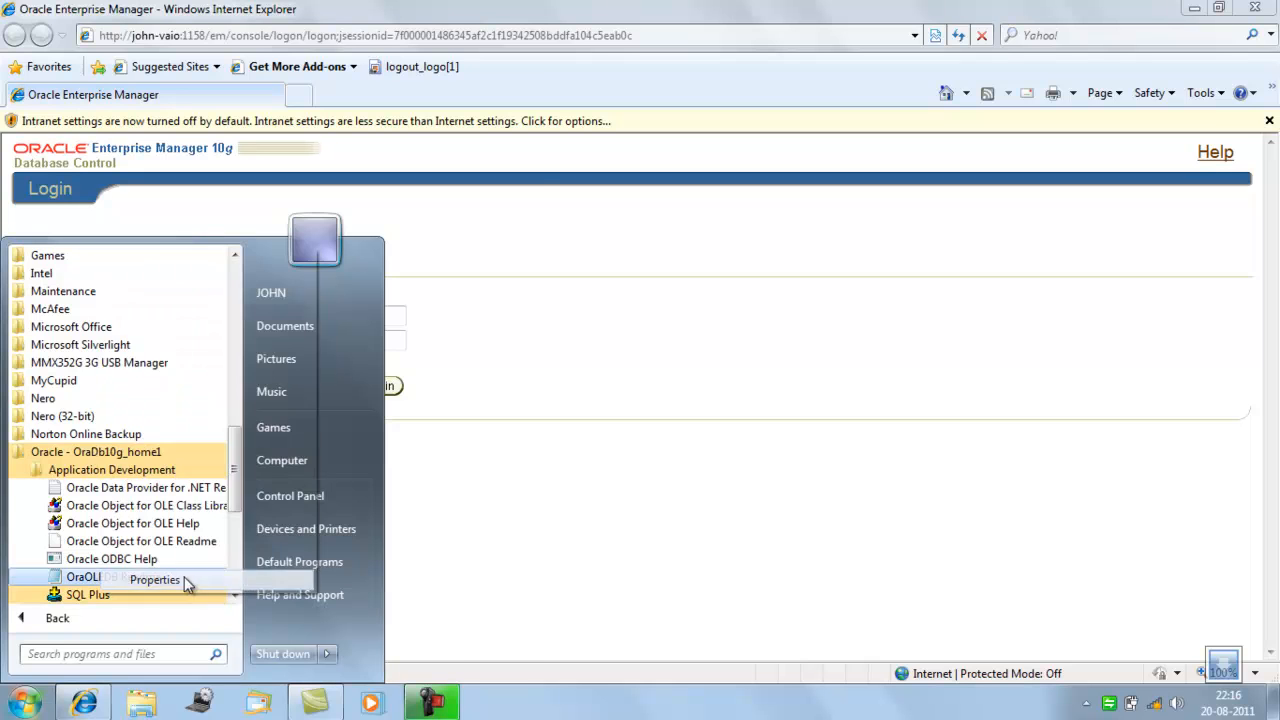
Step: In the SQL Plus shortcut properties, enable Windows 98 / Windows Me compatibility mode and save
{"action": "left_click", "coordinate": [154, 580]}
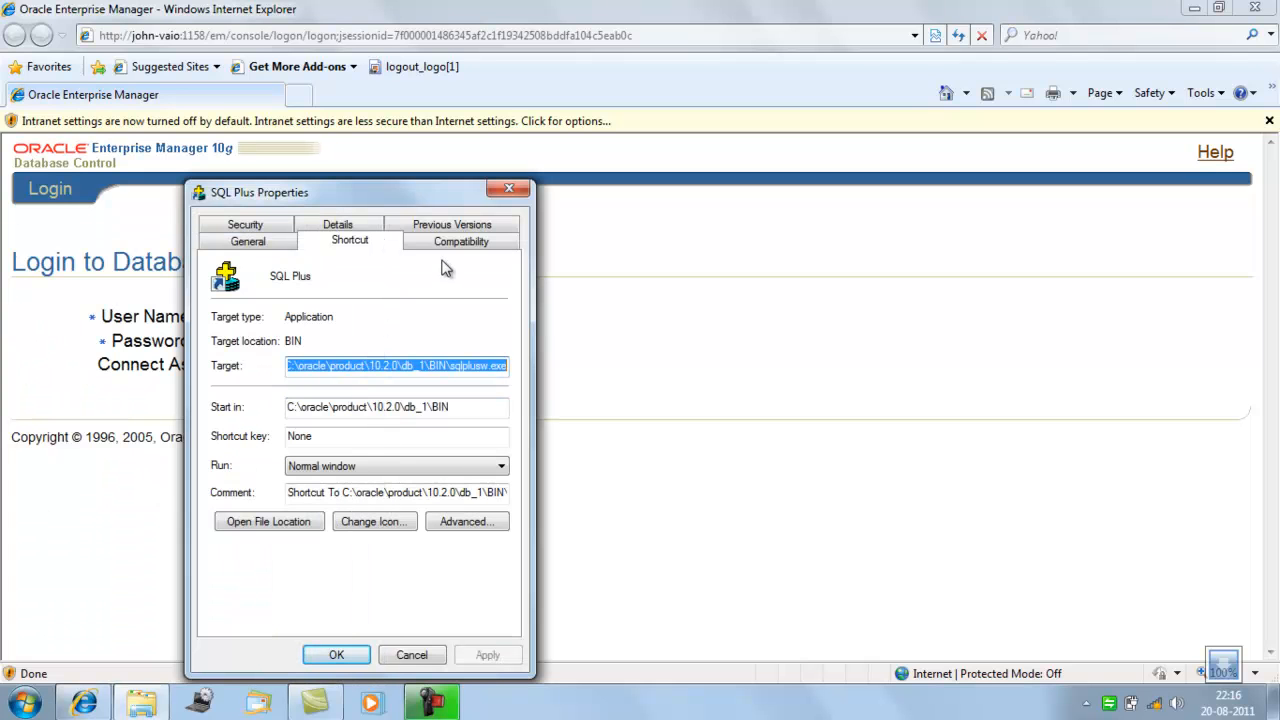
{"action": "left_click", "coordinate": [461, 241]}
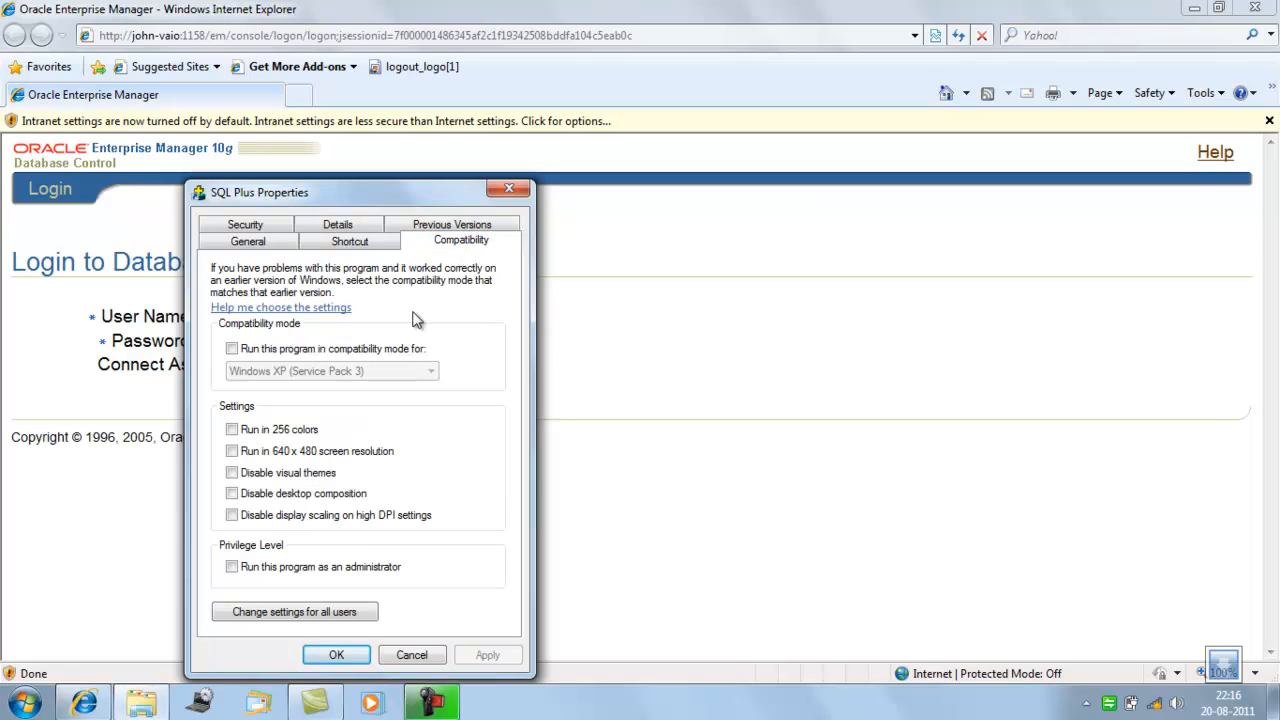
{"action": "left_click", "coordinate": [232, 348]}
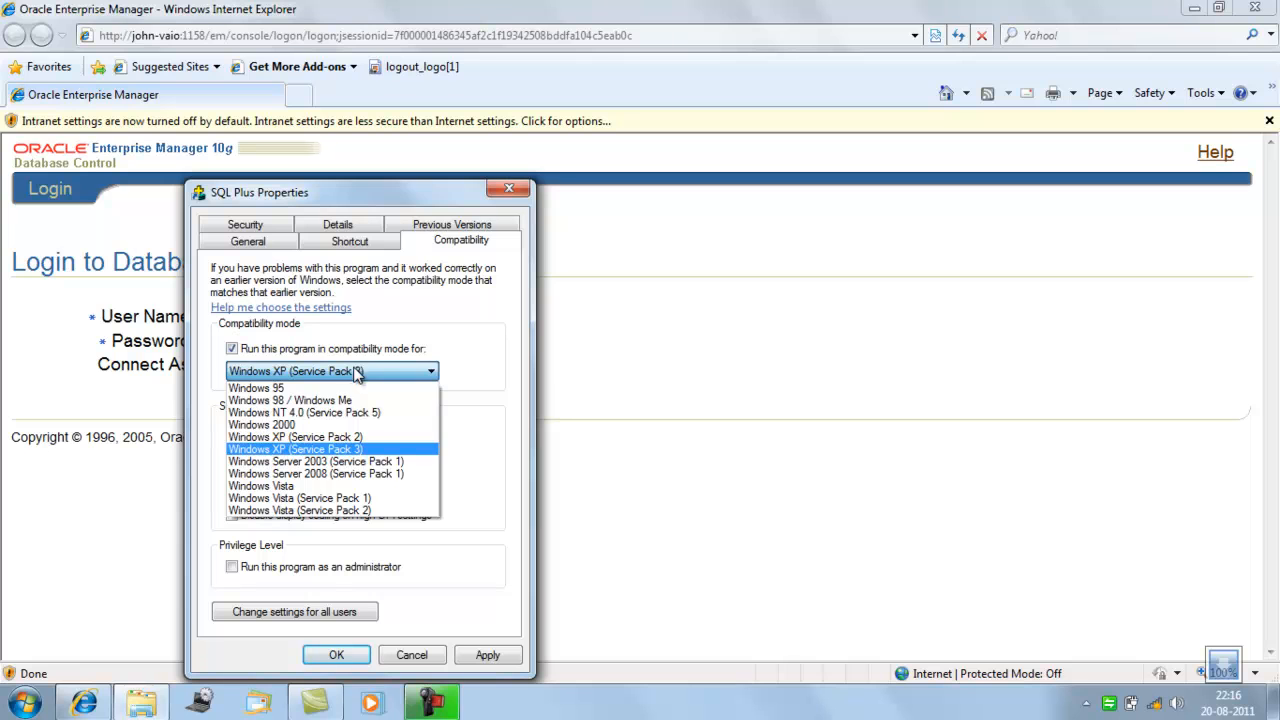
{"action": "left_click", "coordinate": [289, 400]}
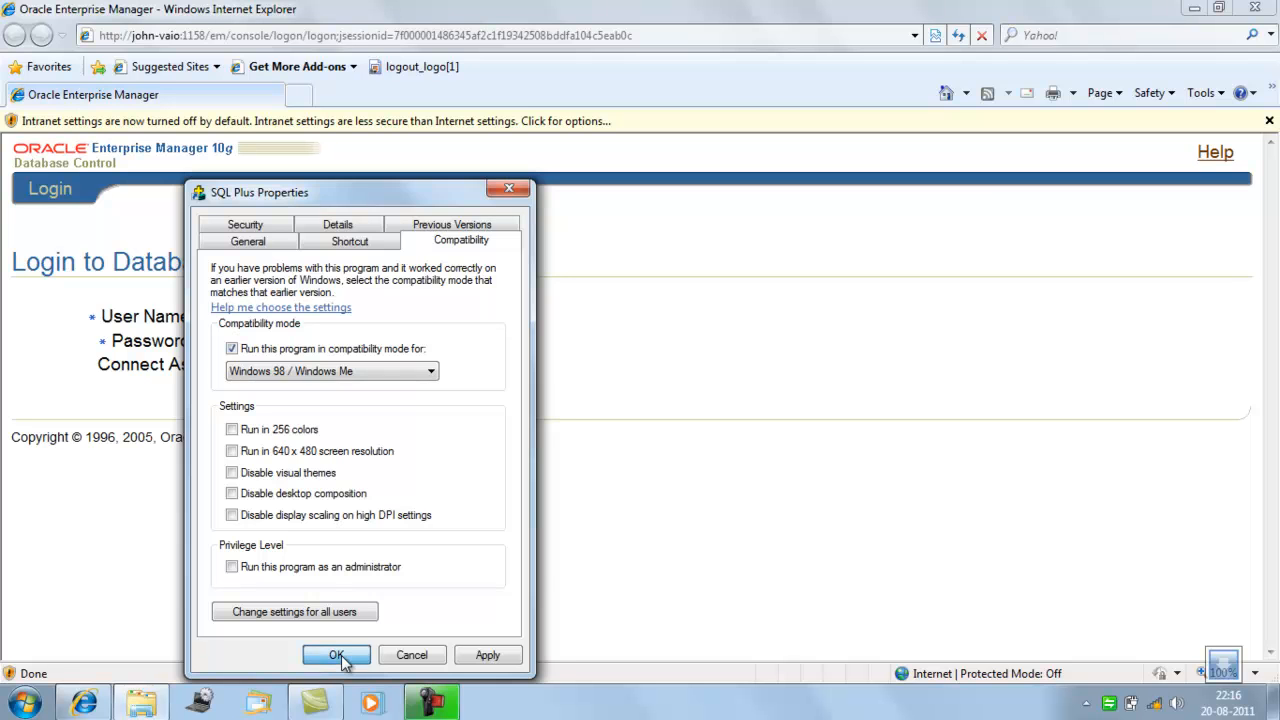
{"action": "left_click", "coordinate": [336, 655]}
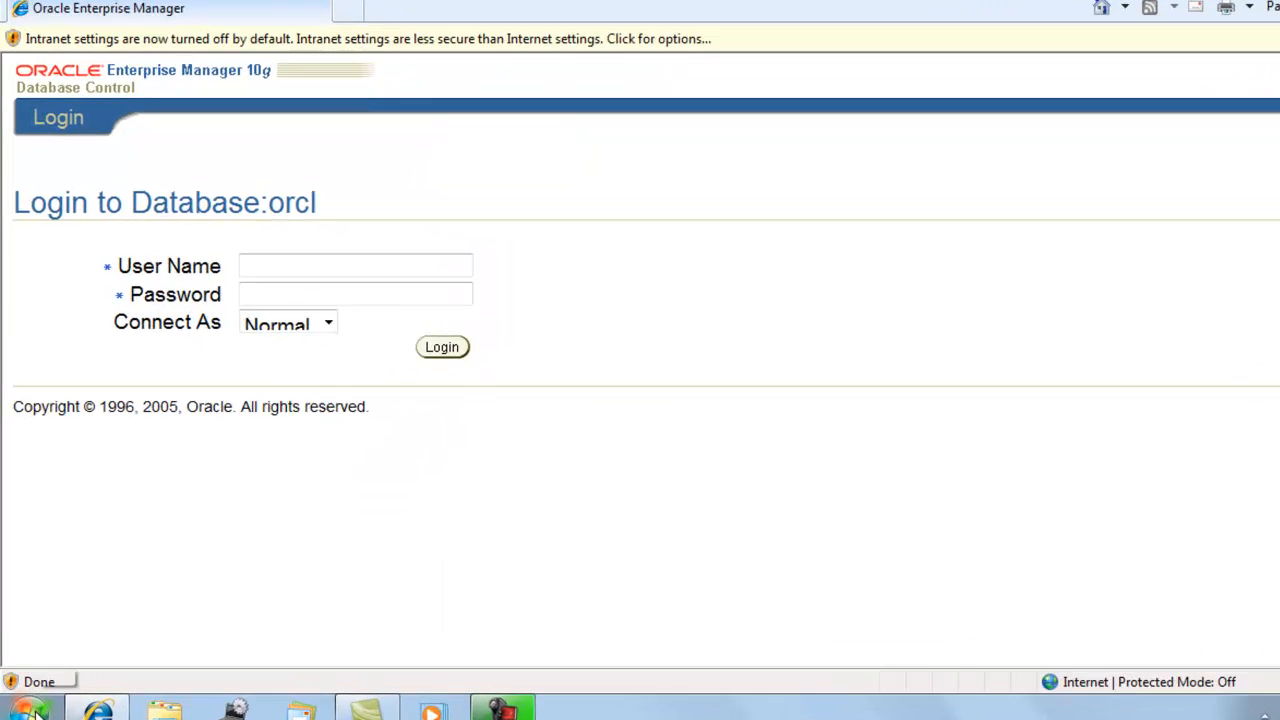
Step: Find SQL Plus under All Programs > Oracle - OraDb10g_home1 and launch it to the Log On prompt
{"action": "left_click", "coordinate": [28, 710]}
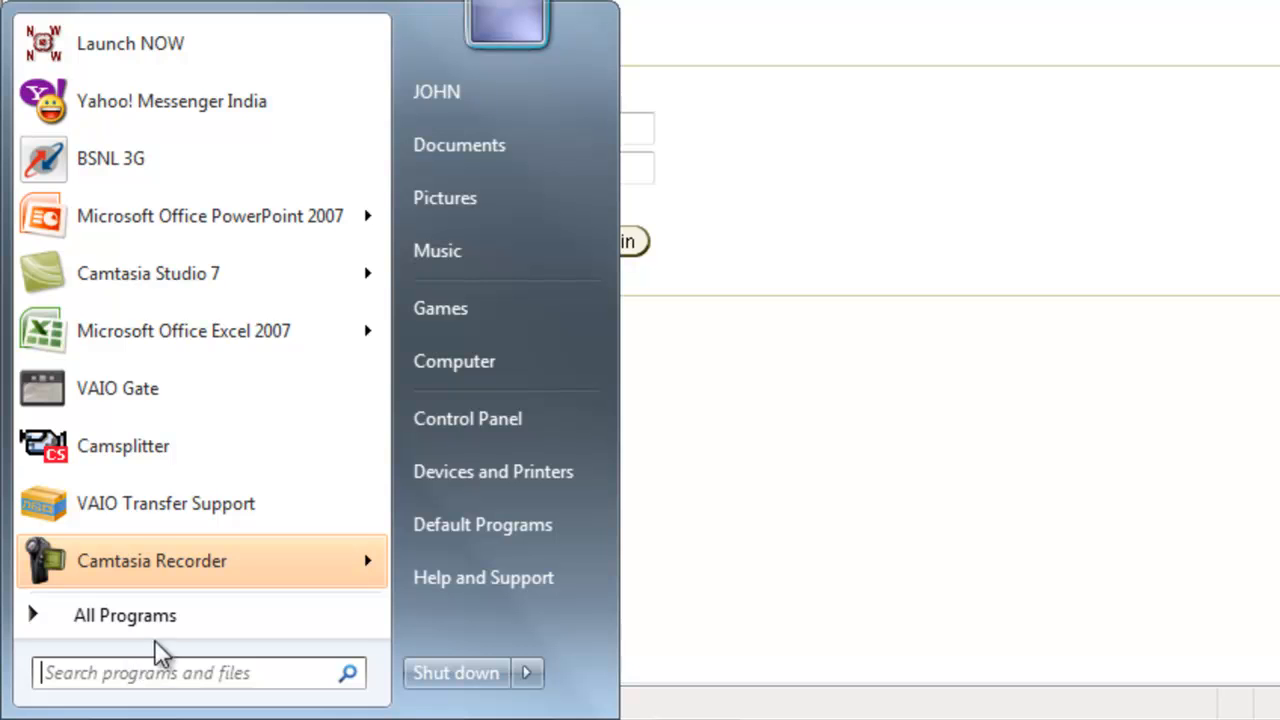
{"action": "left_click", "coordinate": [125, 615]}
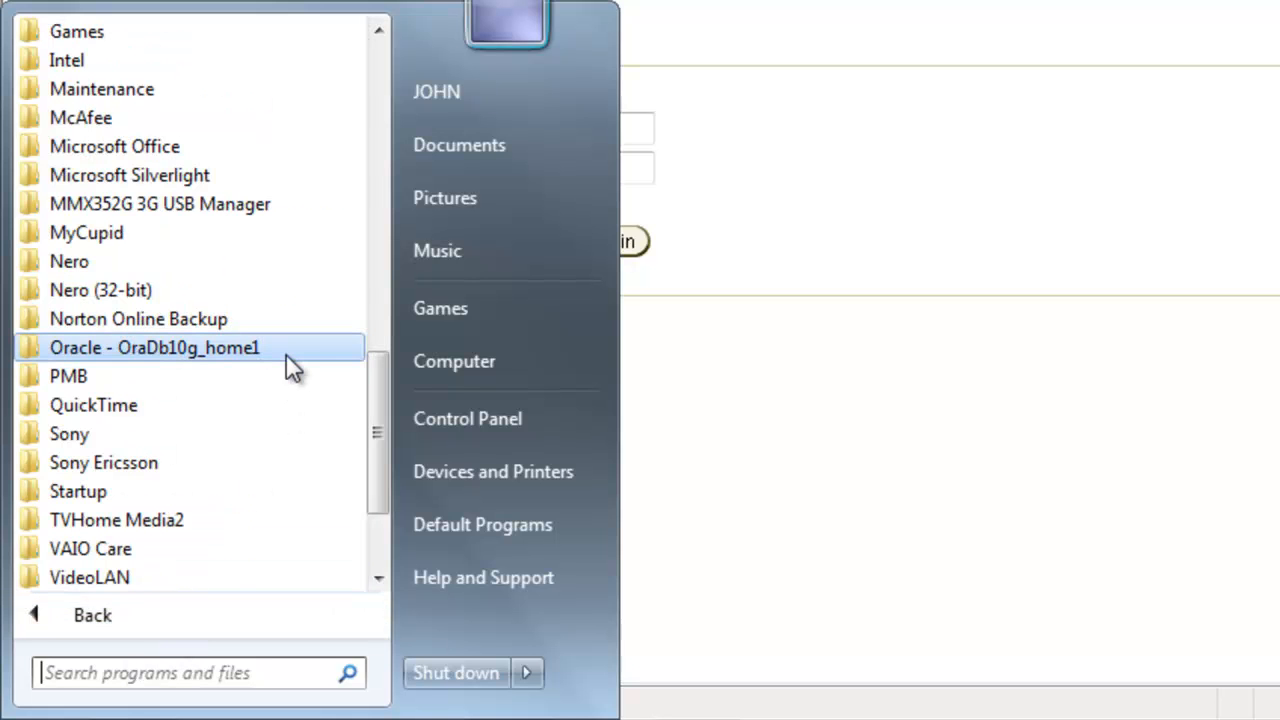
{"action": "left_click", "coordinate": [155, 347]}
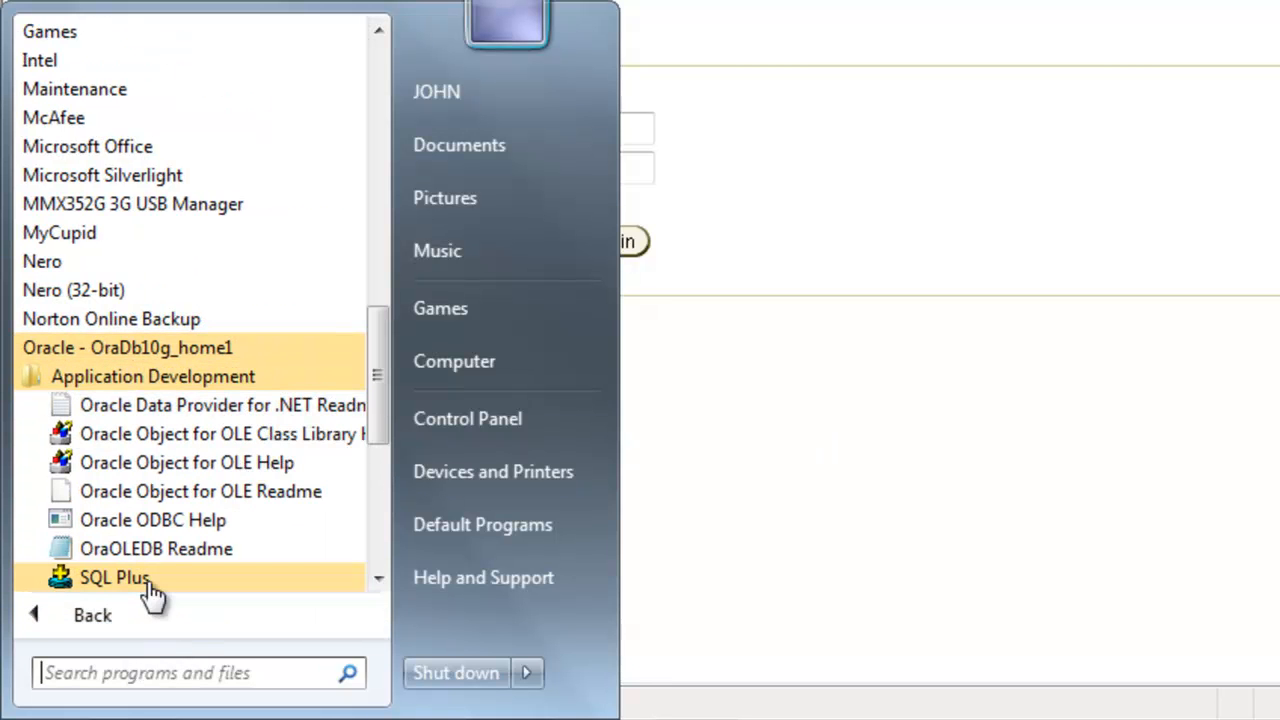
{"action": "right_click", "coordinate": [114, 577]}
{"action": "type", "text": "s"}
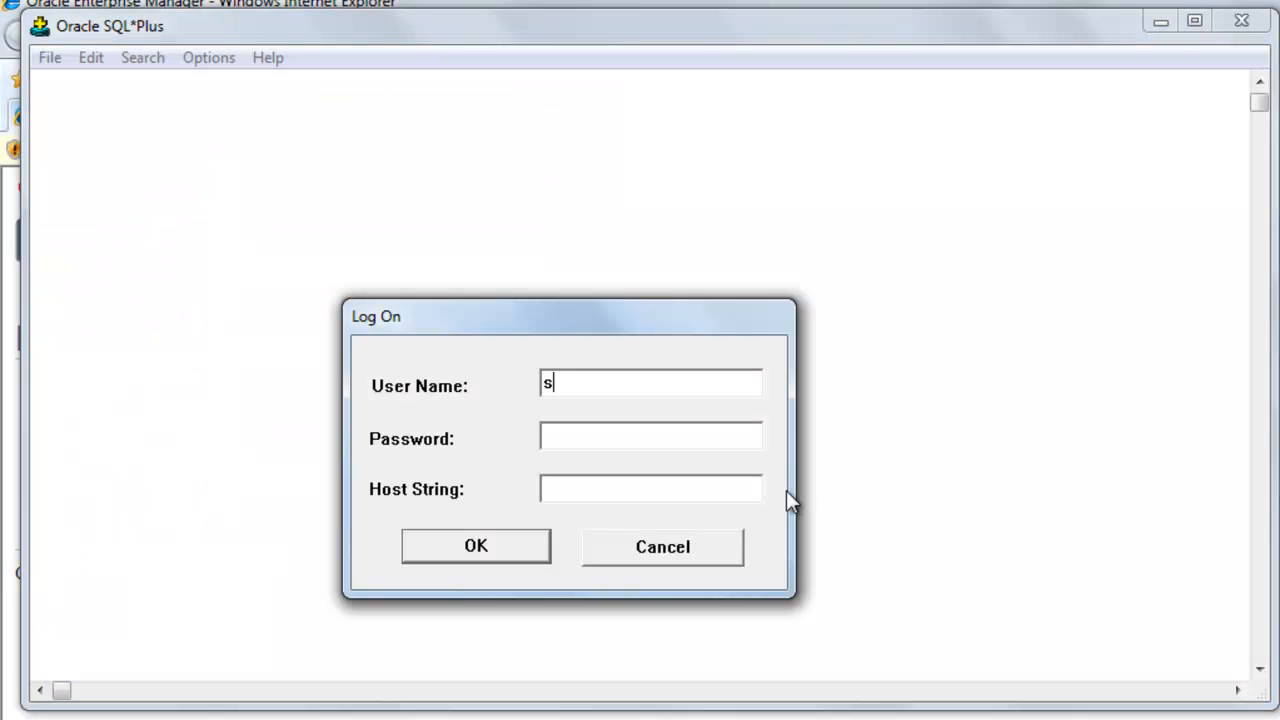
Step: Log on to SQL*Plus as scott and replace the expired password with a new one
{"action": "type", "text": "cott"}
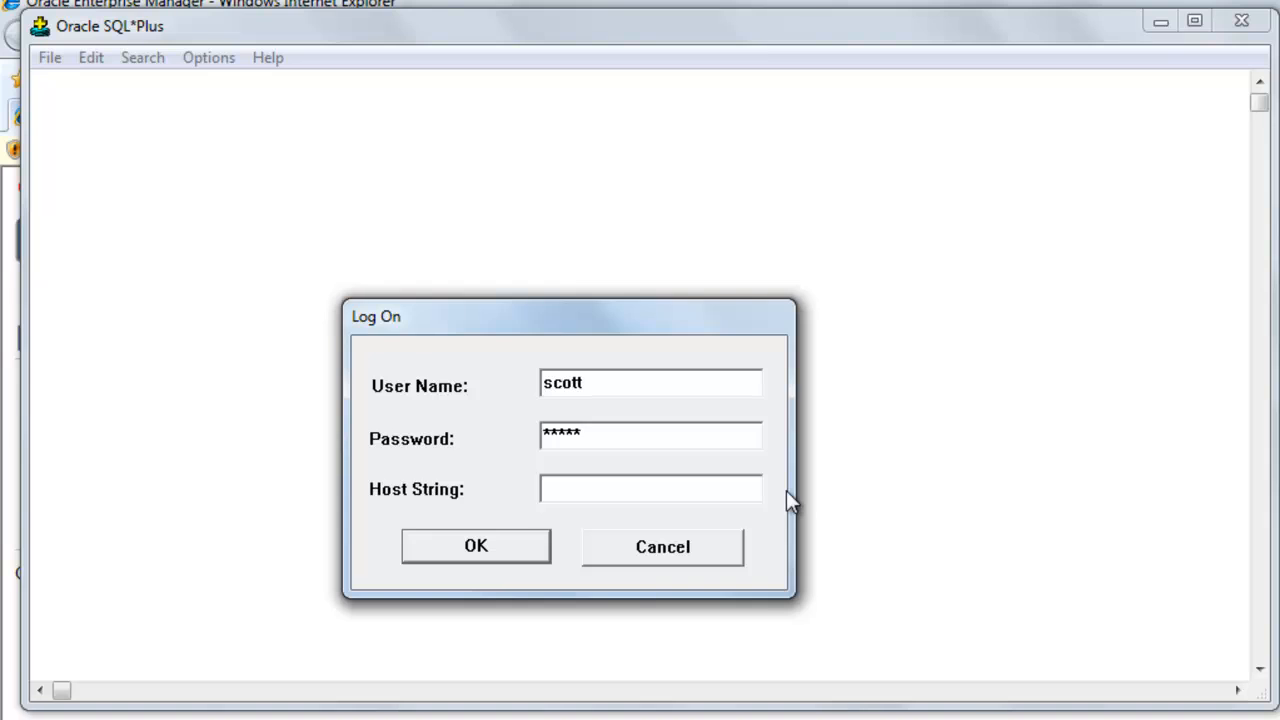
{"action": "left_click", "coordinate": [476, 545]}
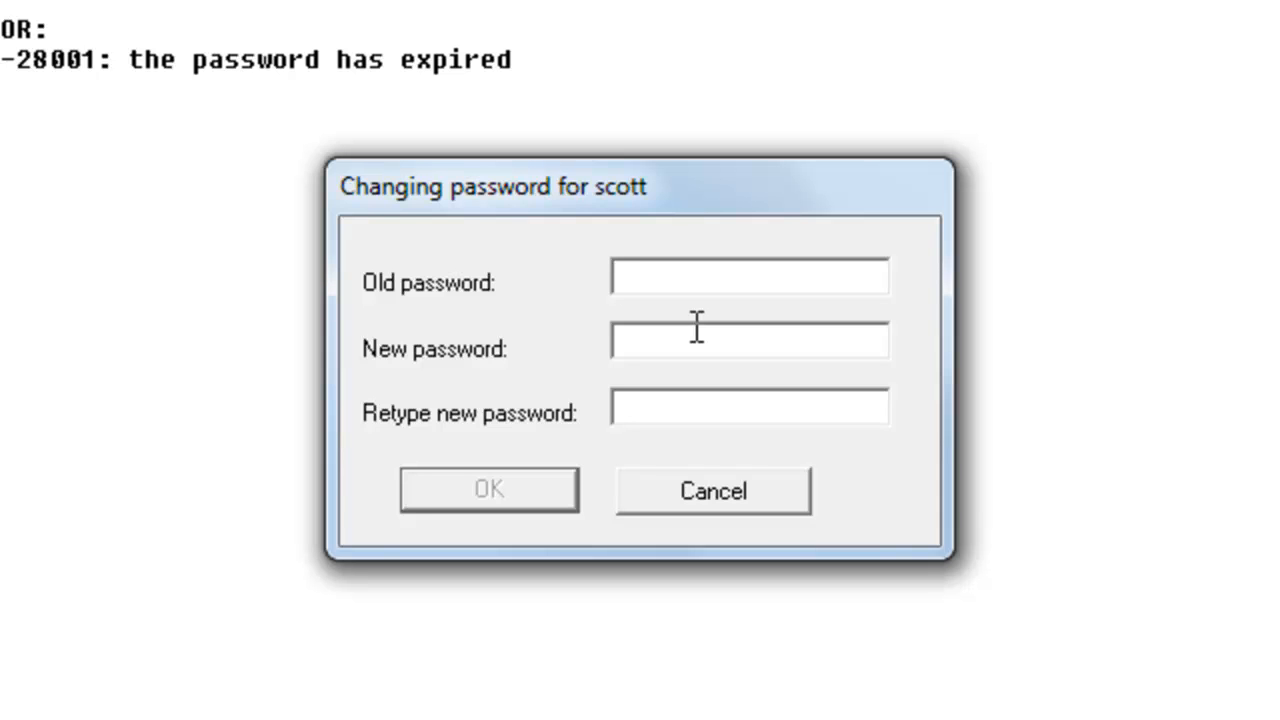
{"action": "type", "text": "***"}
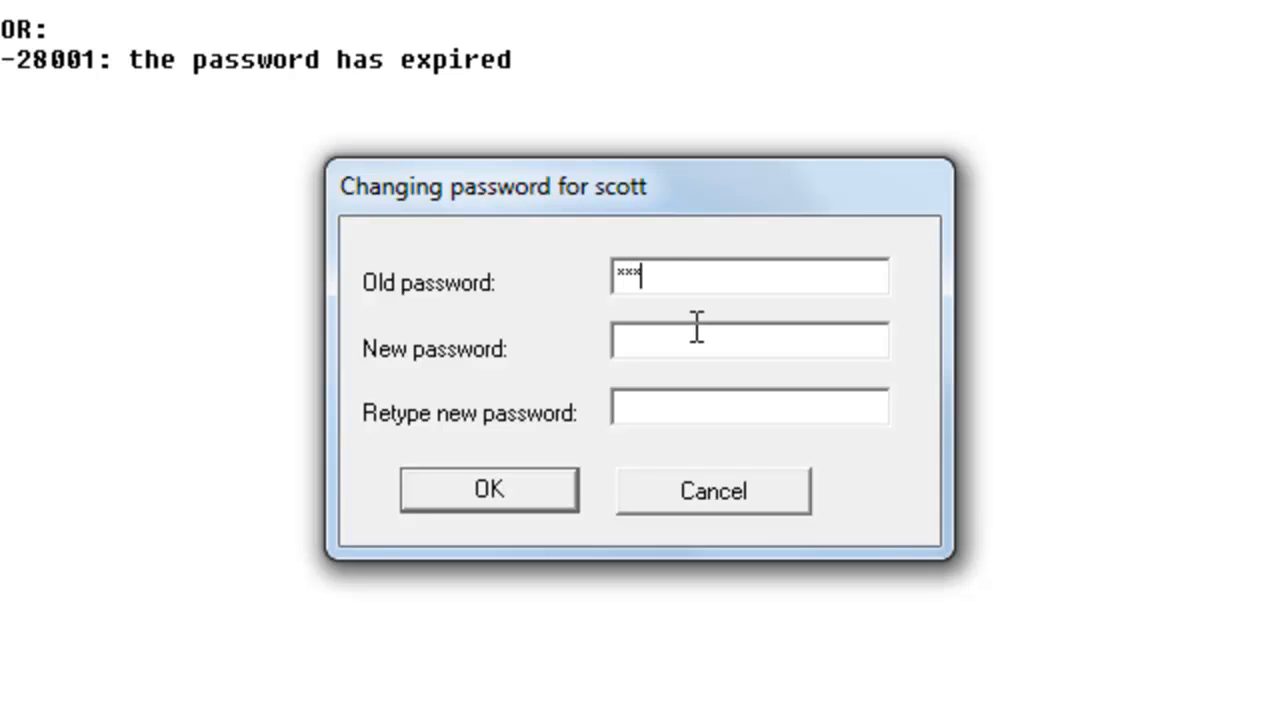
{"action": "type", "text": "*****"}
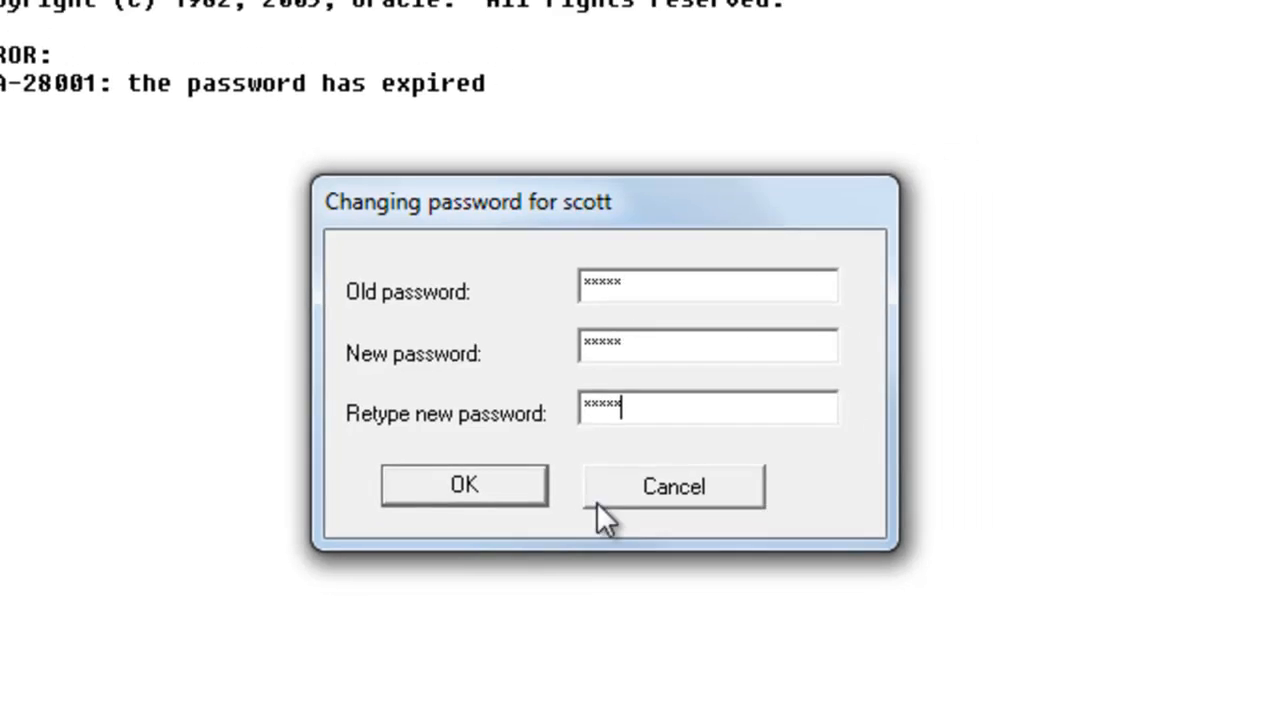
{"action": "left_click", "coordinate": [463, 485]}
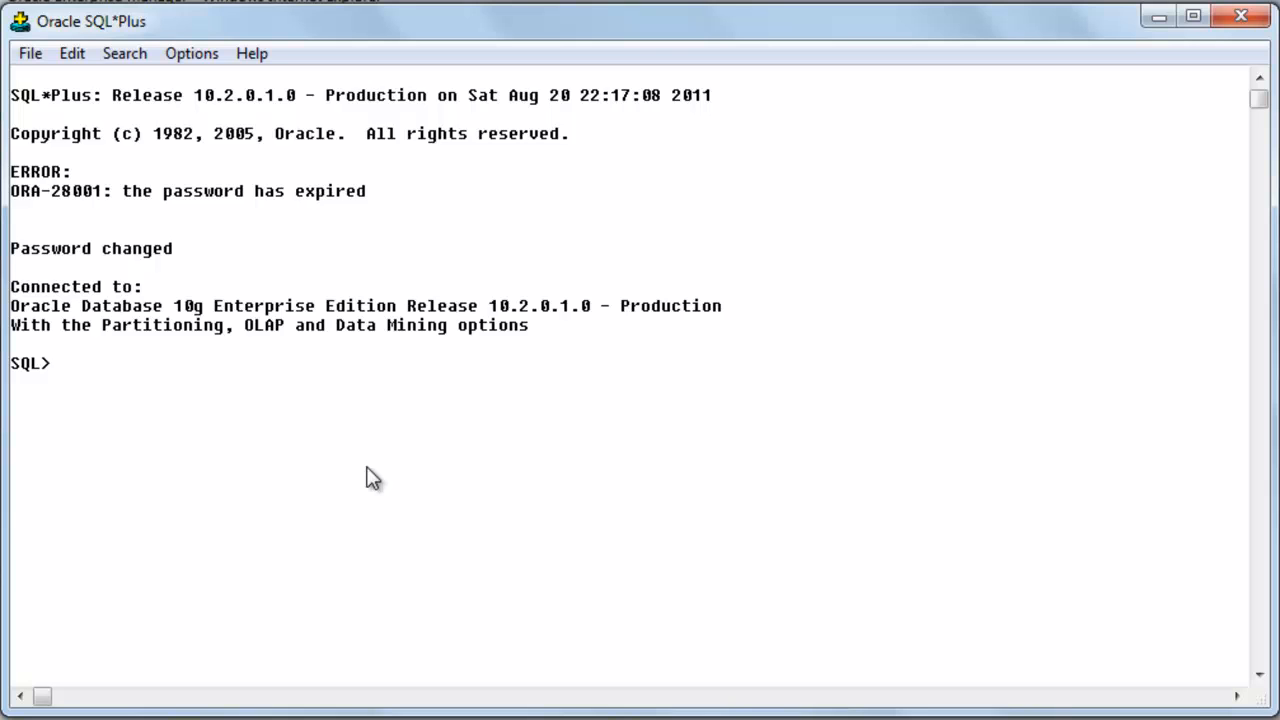
Step: Run 'select * from emp' to list the 14 employees, then start entering 'set lines 20'
{"action": "type", "text": "selc"}
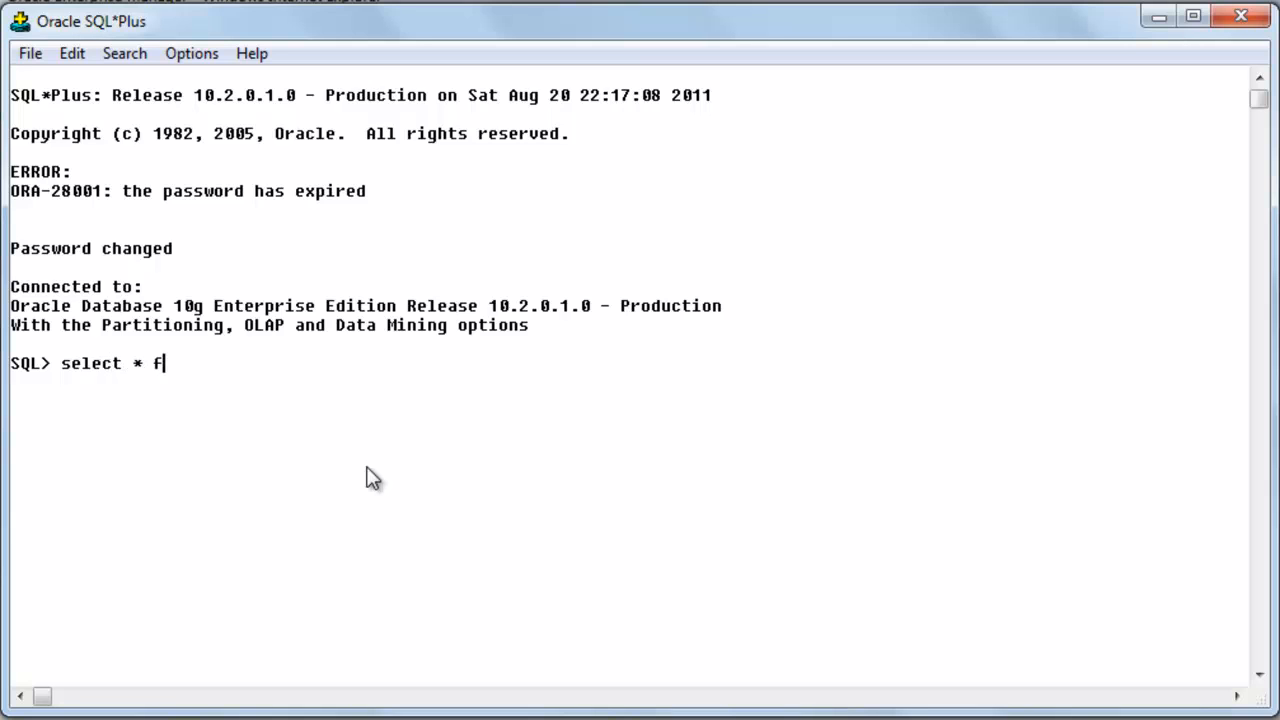
{"action": "type", "text": "rom emp"}
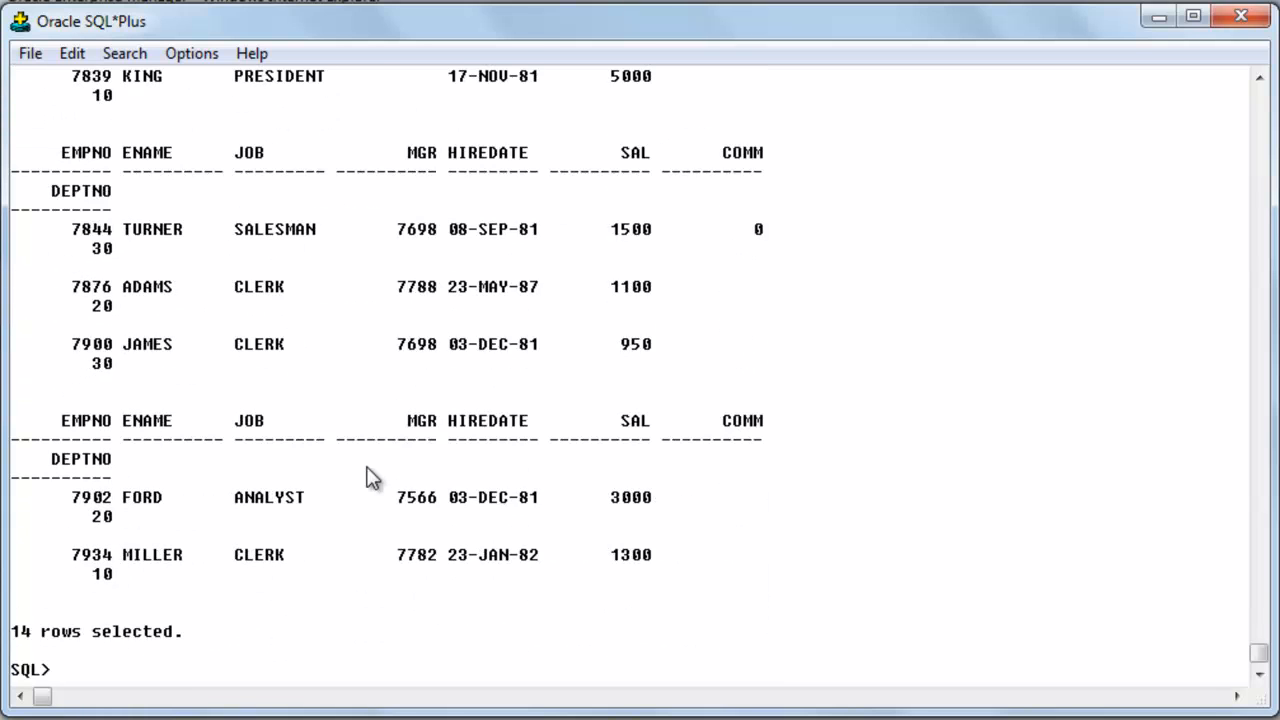
{"action": "type", "text": "set lines 20"}
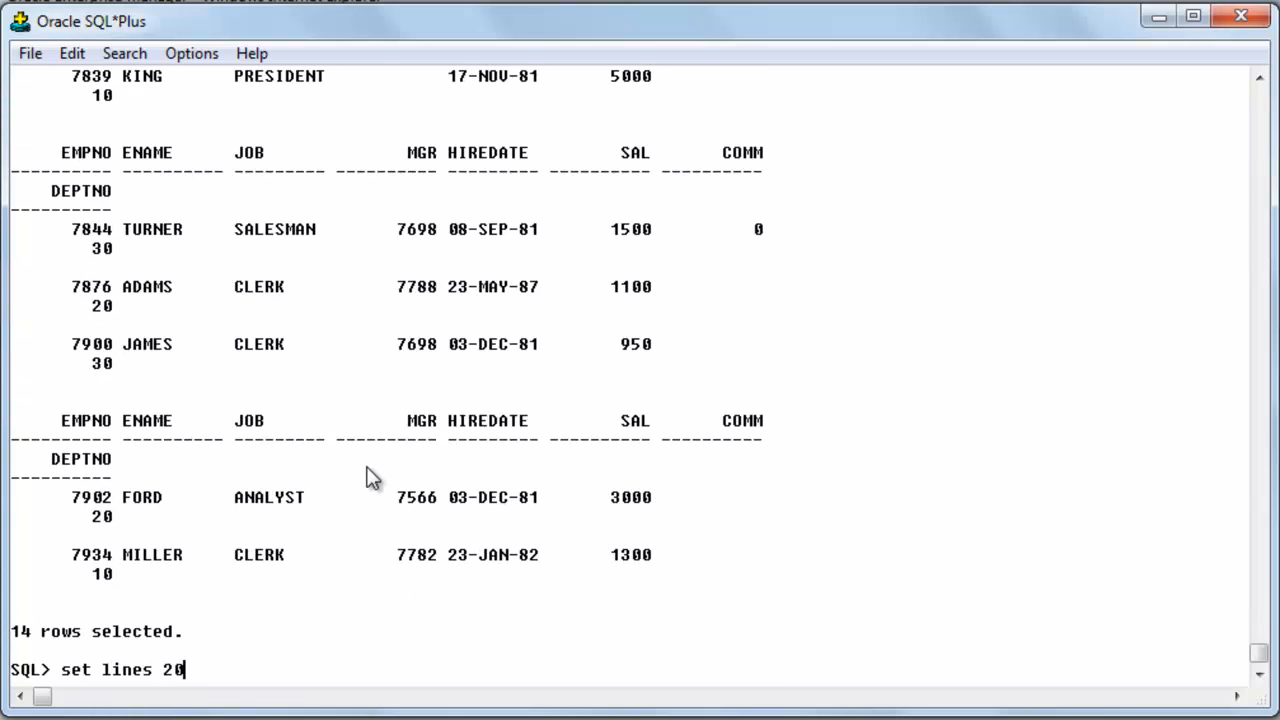